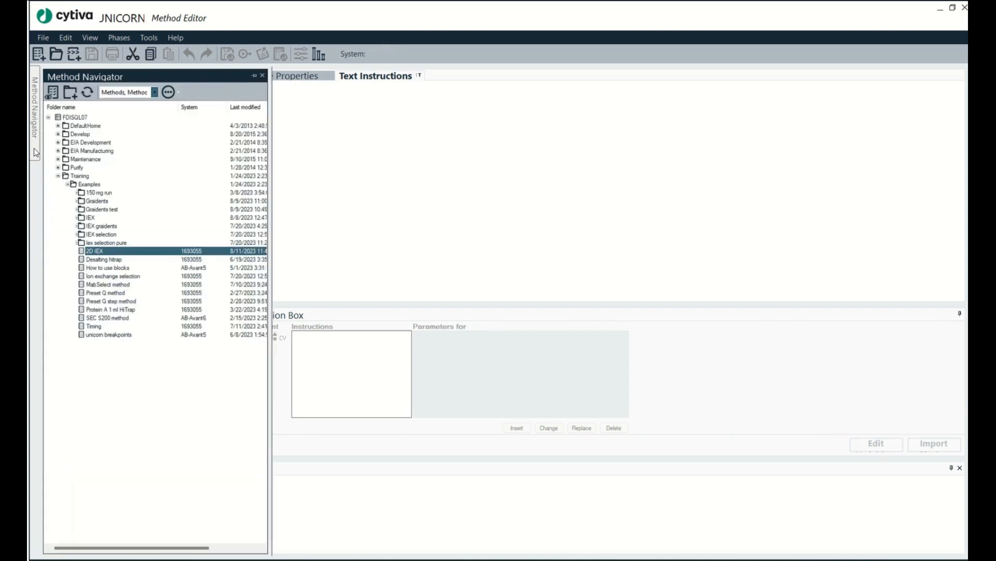
{"action": "mouse_move", "coordinate": [73, 261]}
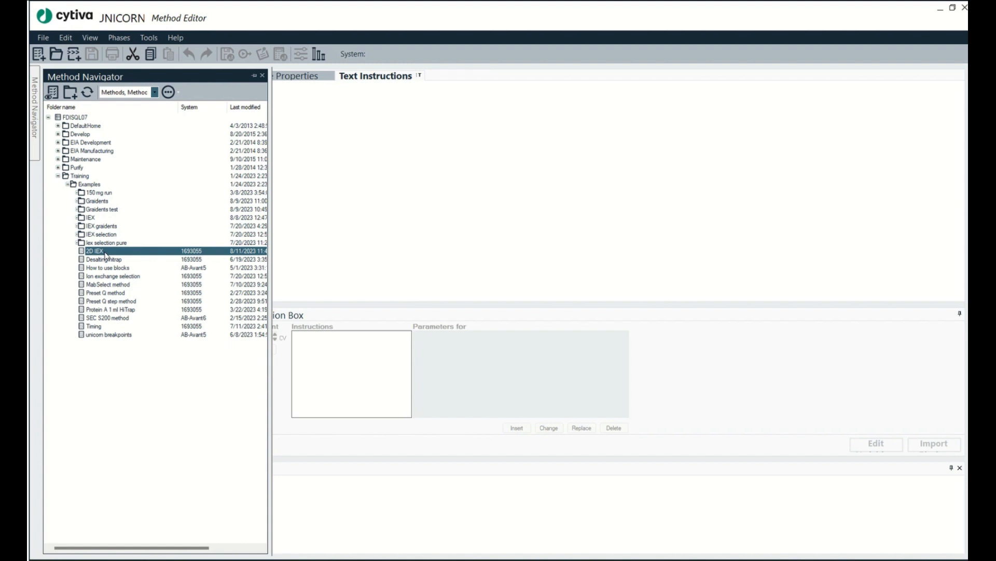
{"action": "mouse_move", "coordinate": [79, 252]}
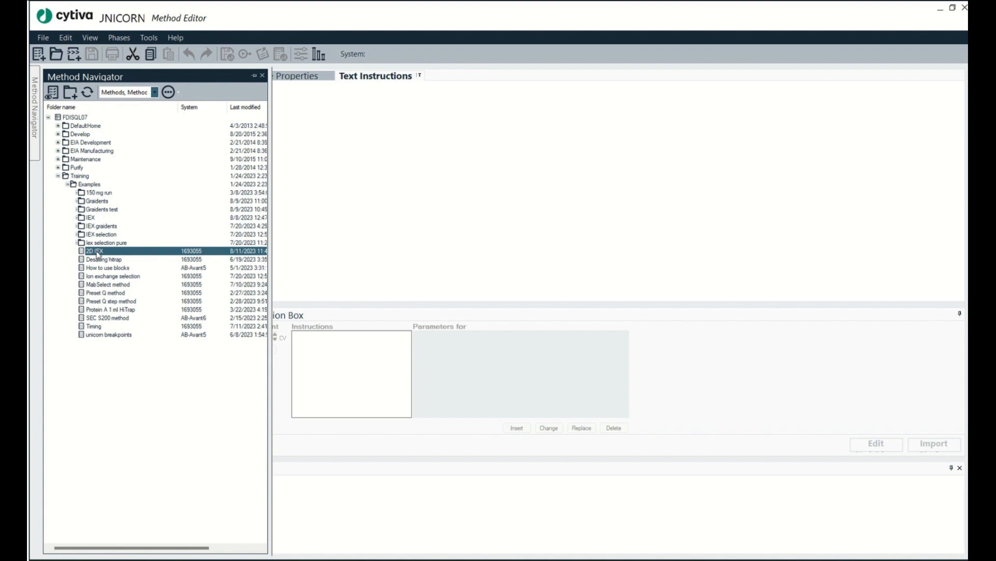
Attempt to open the 2D IEX method under Training > Examples, triggering the locked-for-editing warning.
{"action": "double_click", "coordinate": [79, 249]}
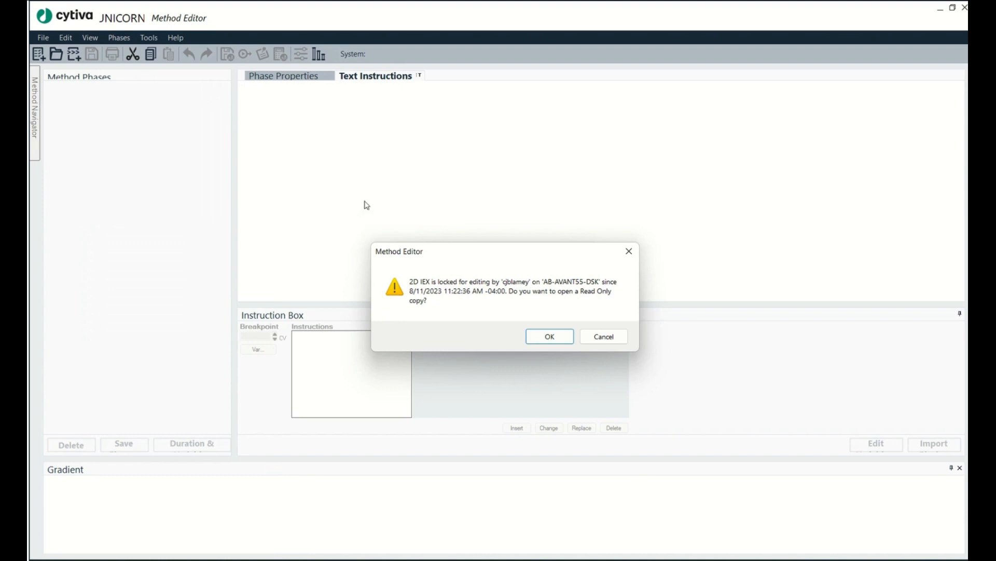
{"action": "mouse_move", "coordinate": [362, 208]}
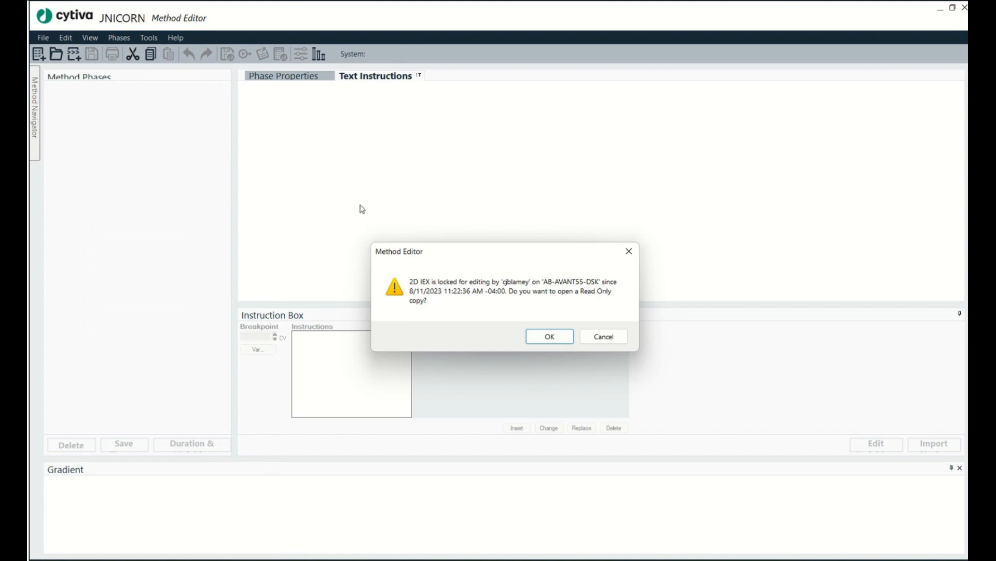
{"action": "mouse_move", "coordinate": [507, 296]}
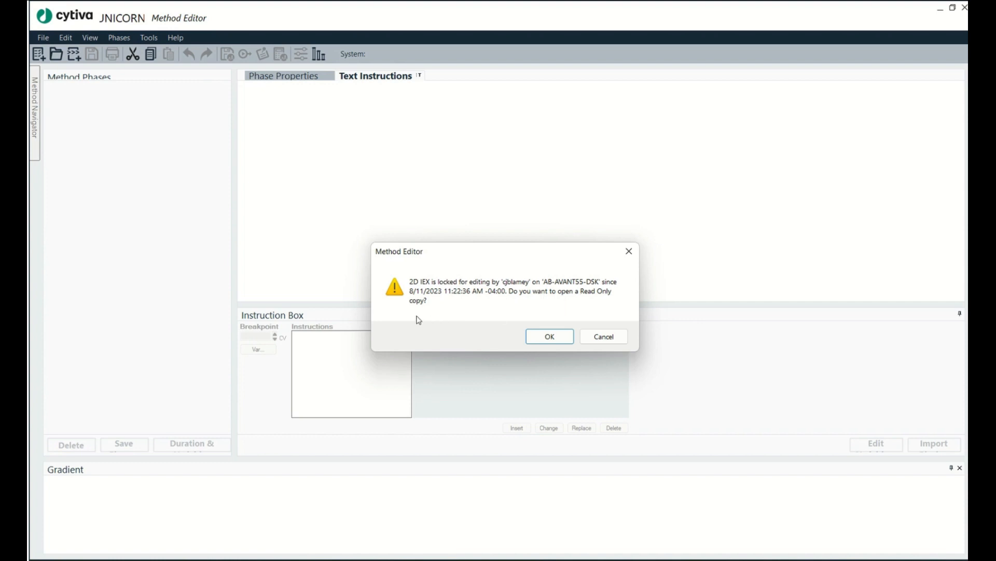
{"action": "mouse_move", "coordinate": [488, 315]}
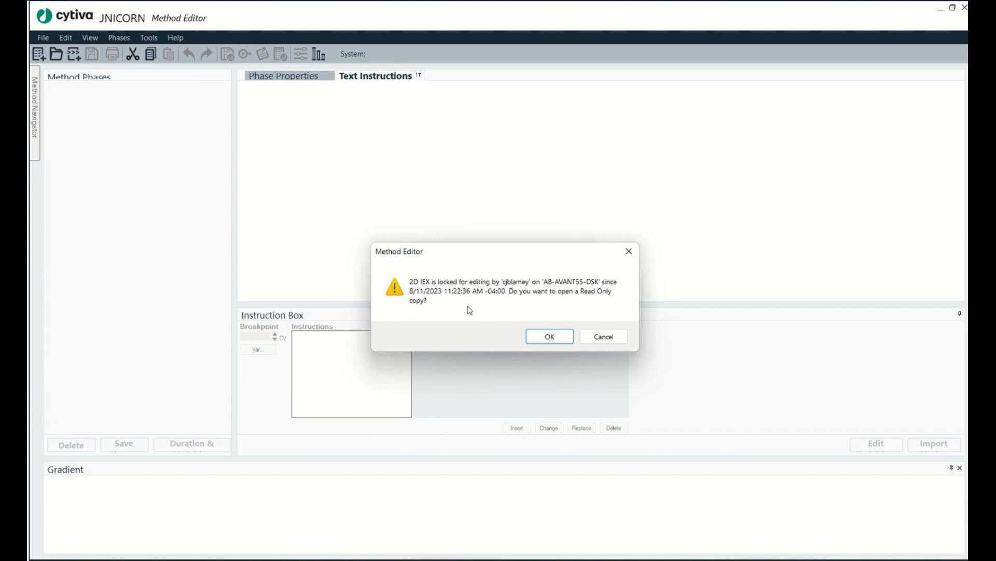
{"action": "mouse_move", "coordinate": [477, 294]}
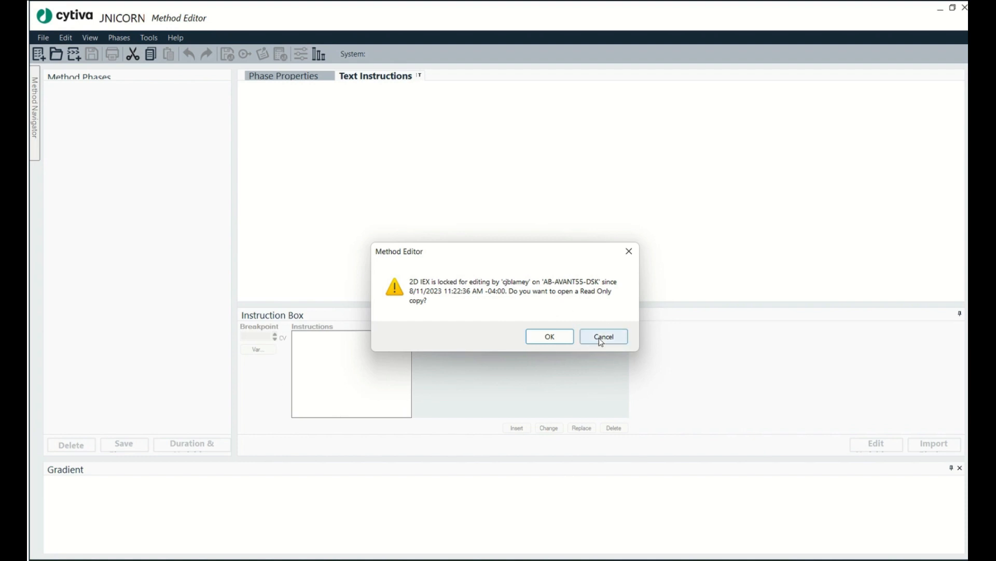
Decline the read-only copy and select the locked 2D IEX entry in Database Management's Locked Objects list.
{"action": "left_click", "coordinate": [603, 337]}
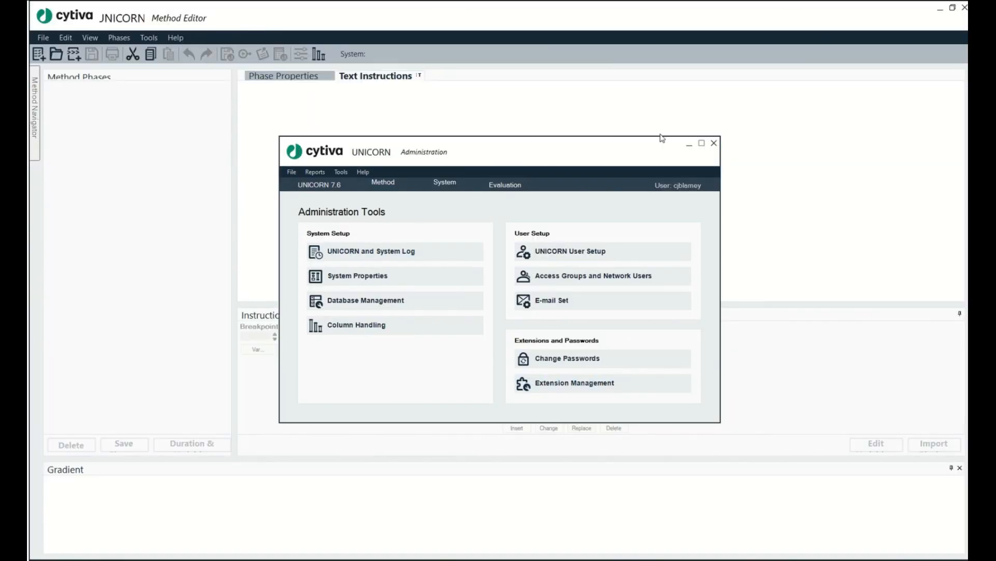
{"action": "mouse_move", "coordinate": [289, 403]}
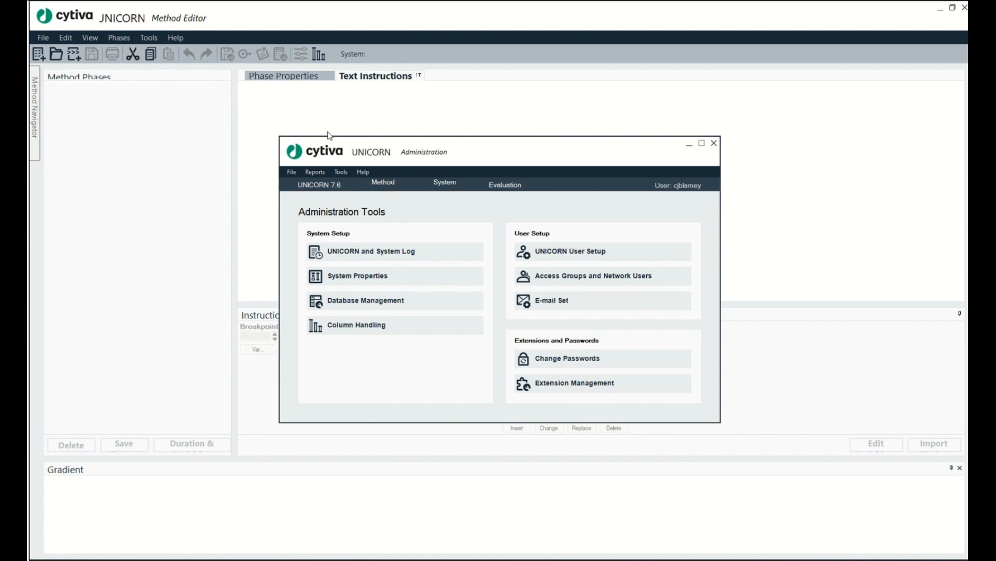
{"action": "mouse_move", "coordinate": [779, 135]}
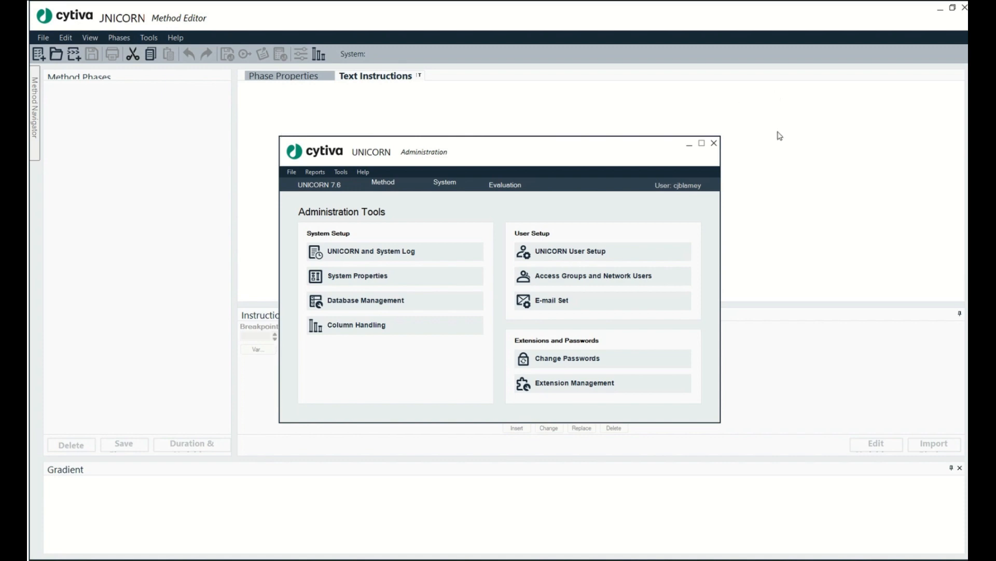
{"action": "mouse_move", "coordinate": [368, 129]}
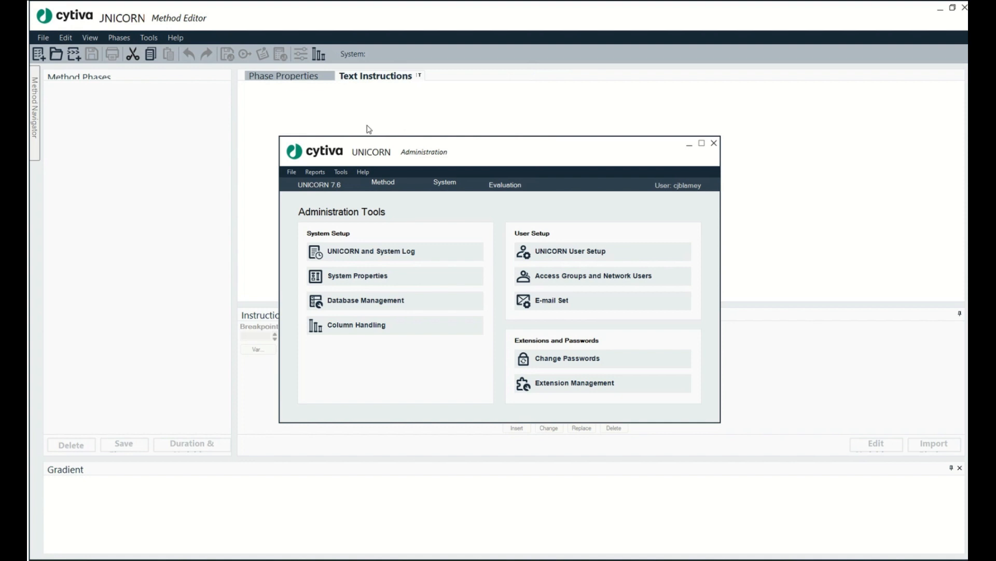
{"action": "mouse_move", "coordinate": [343, 312]}
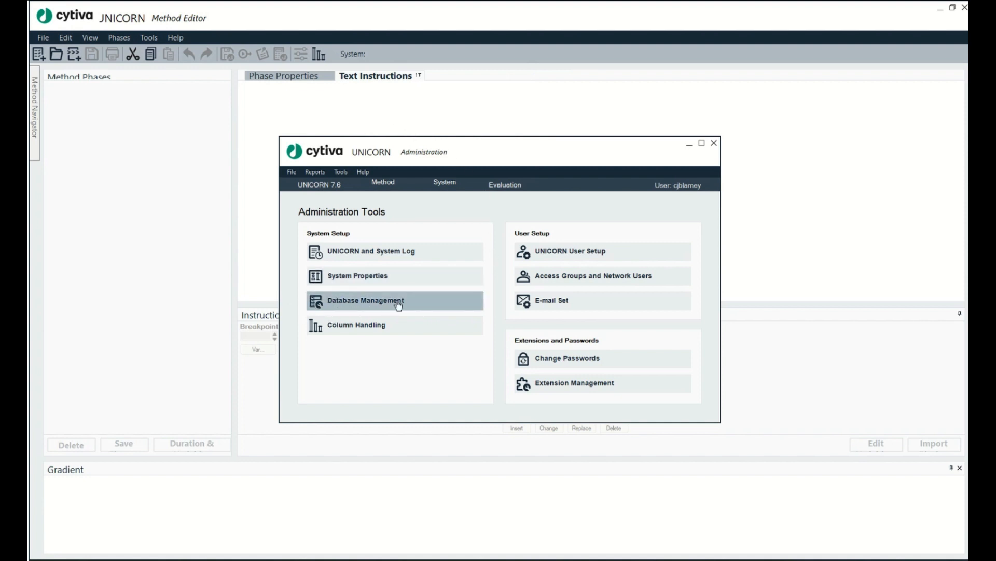
{"action": "left_click", "coordinate": [365, 301]}
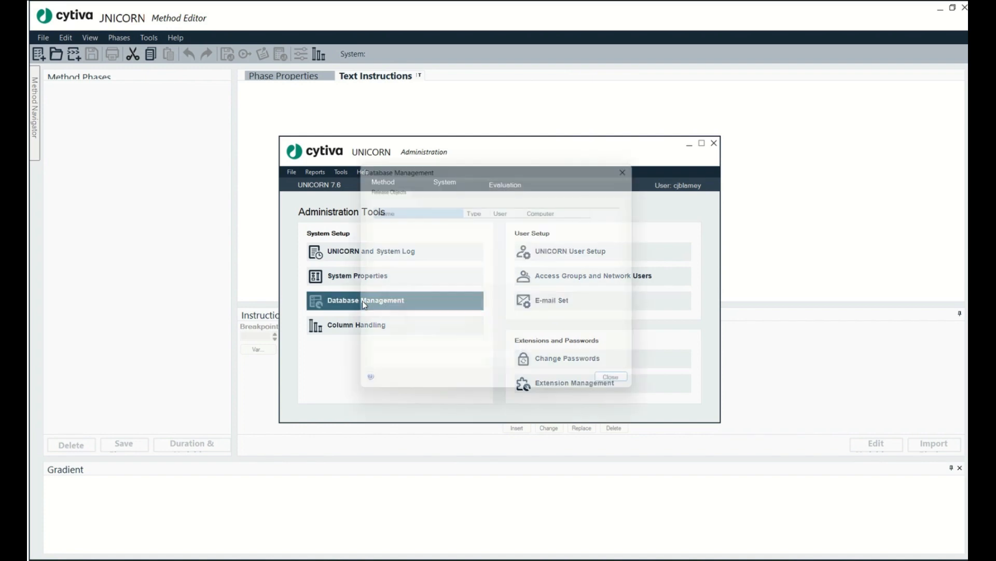
{"action": "left_click", "coordinate": [365, 301]}
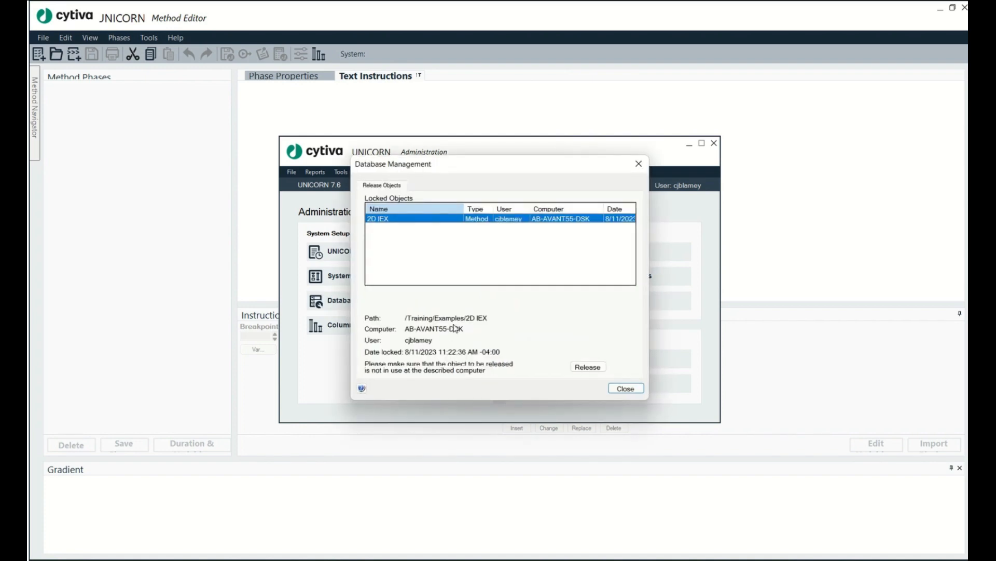
{"action": "mouse_move", "coordinate": [370, 272]}
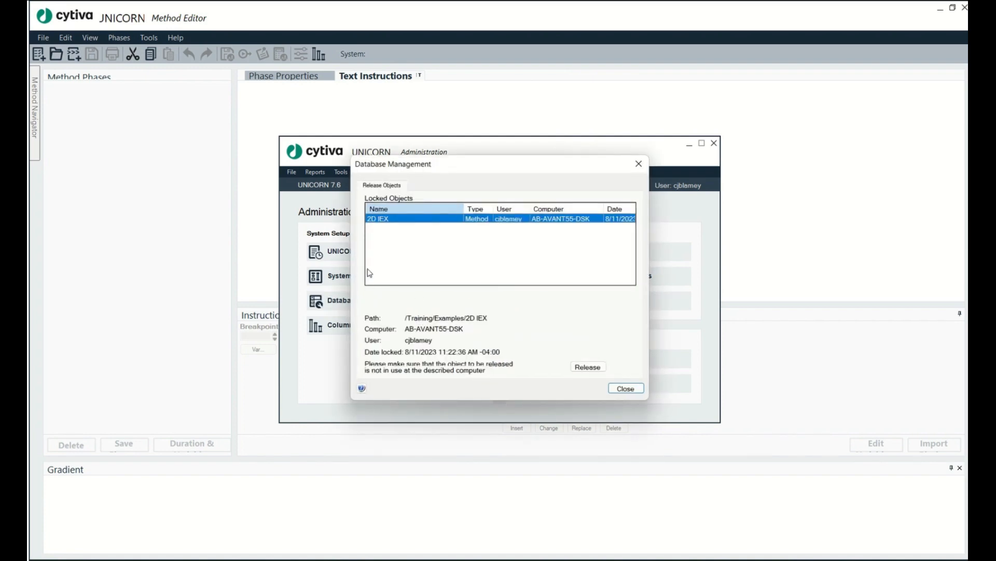
{"action": "mouse_move", "coordinate": [418, 185]}
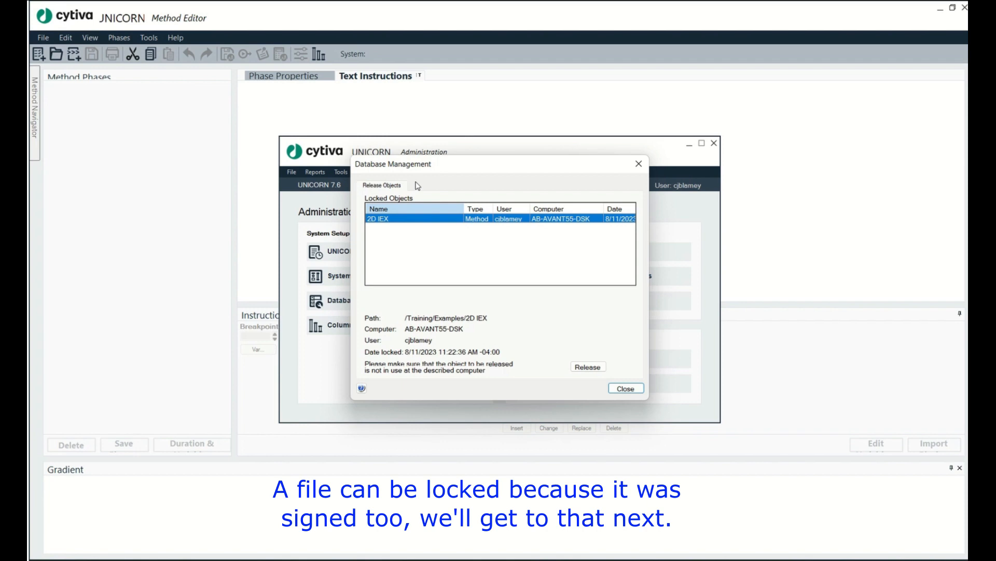
{"action": "mouse_move", "coordinate": [606, 238]}
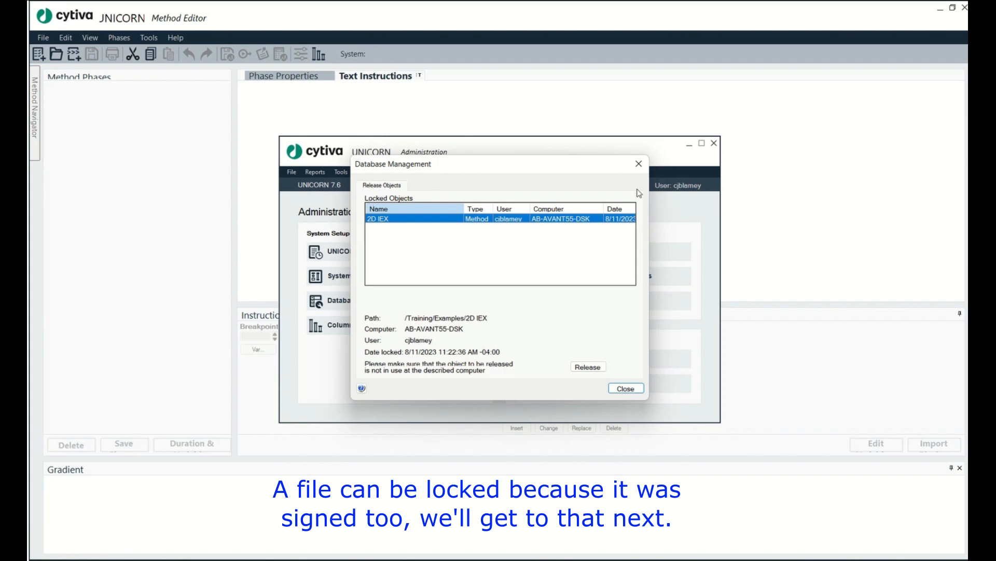
{"action": "mouse_move", "coordinate": [457, 339]}
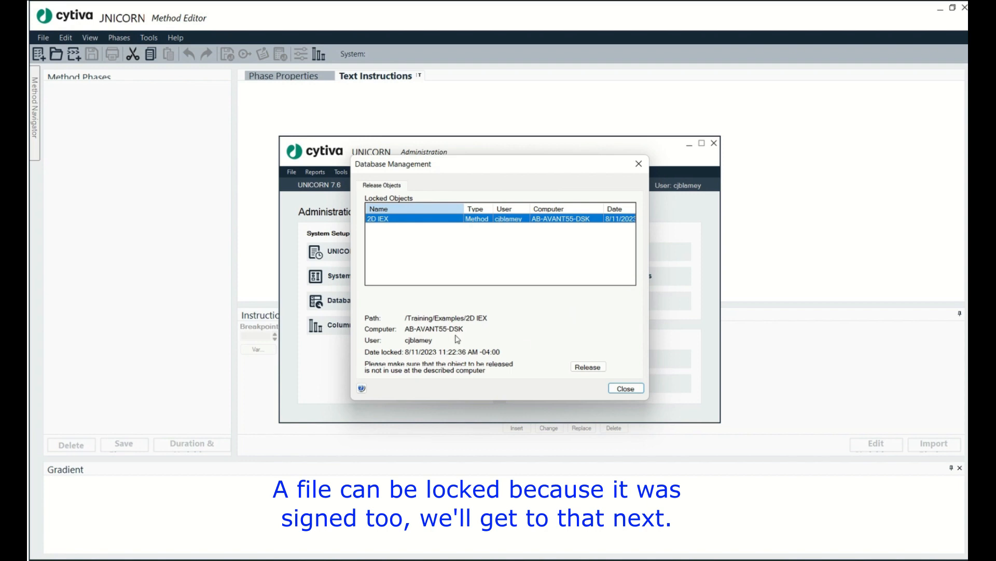
{"action": "mouse_move", "coordinate": [504, 307]}
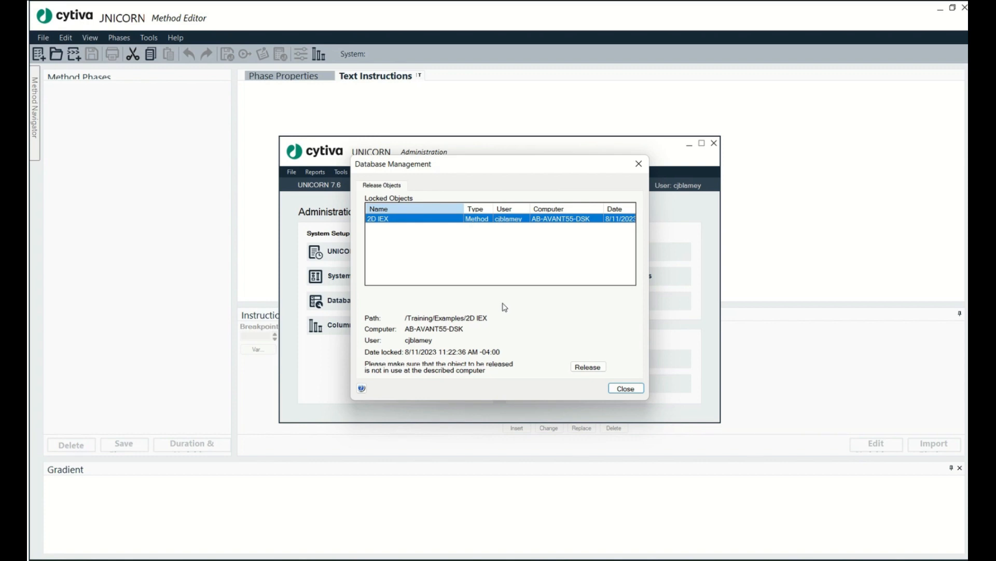
{"action": "mouse_move", "coordinate": [421, 228]}
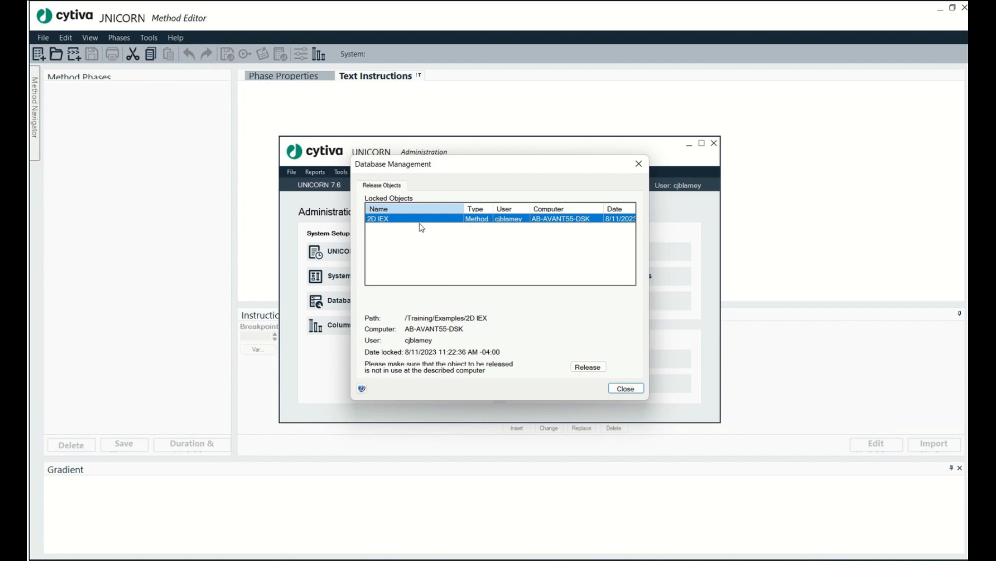
Release the 2D IEX lock, confirming it is no longer in use, and close the locked-objects list.
{"action": "left_click", "coordinate": [588, 366]}
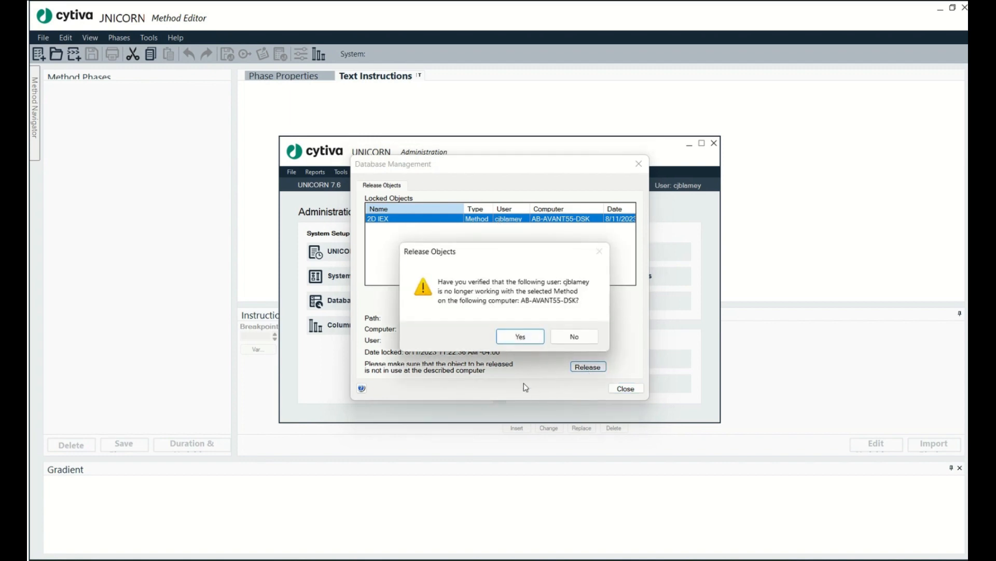
{"action": "mouse_move", "coordinate": [465, 292]}
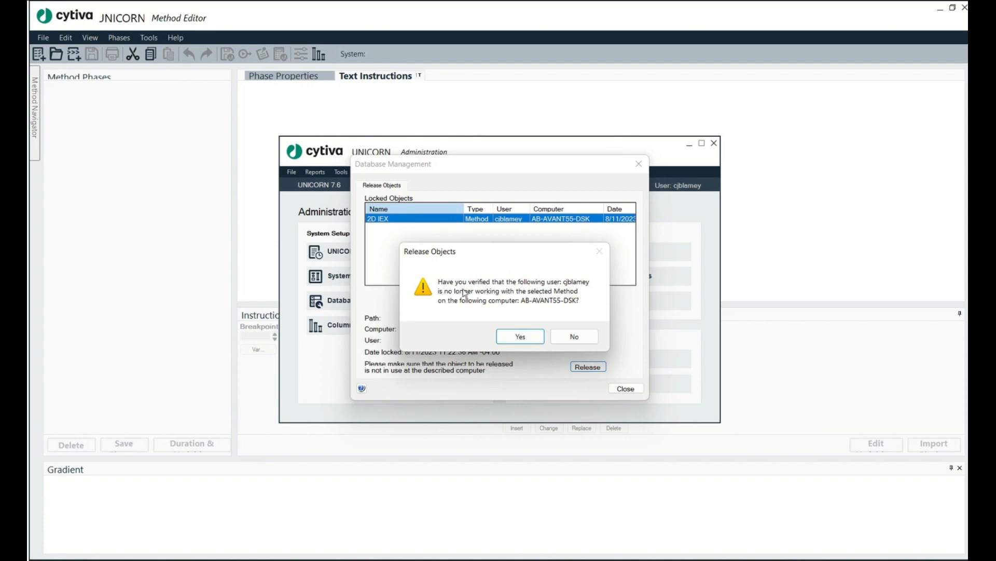
{"action": "mouse_move", "coordinate": [490, 305]}
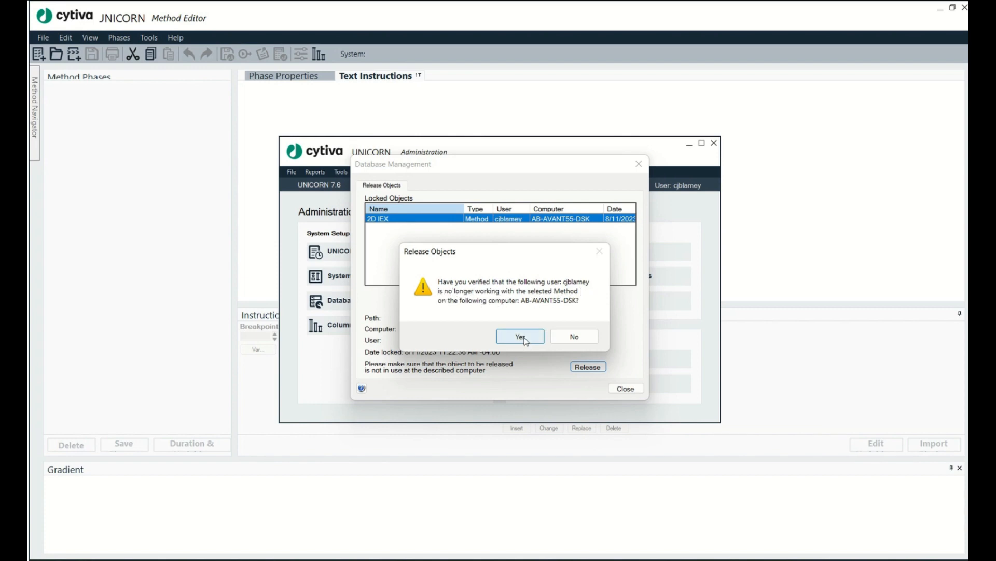
{"action": "left_click", "coordinate": [520, 337]}
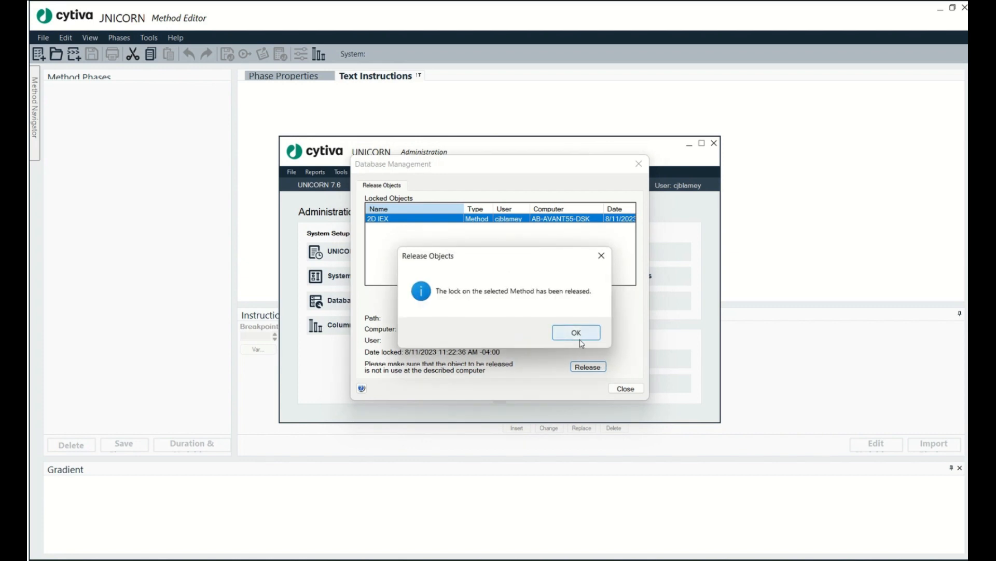
{"action": "left_click", "coordinate": [576, 332]}
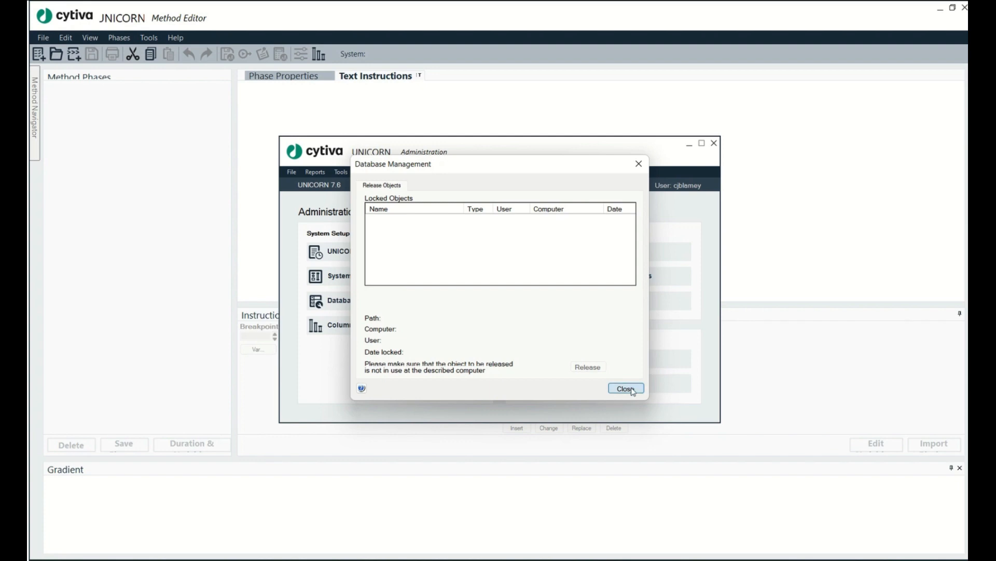
{"action": "left_click", "coordinate": [625, 388]}
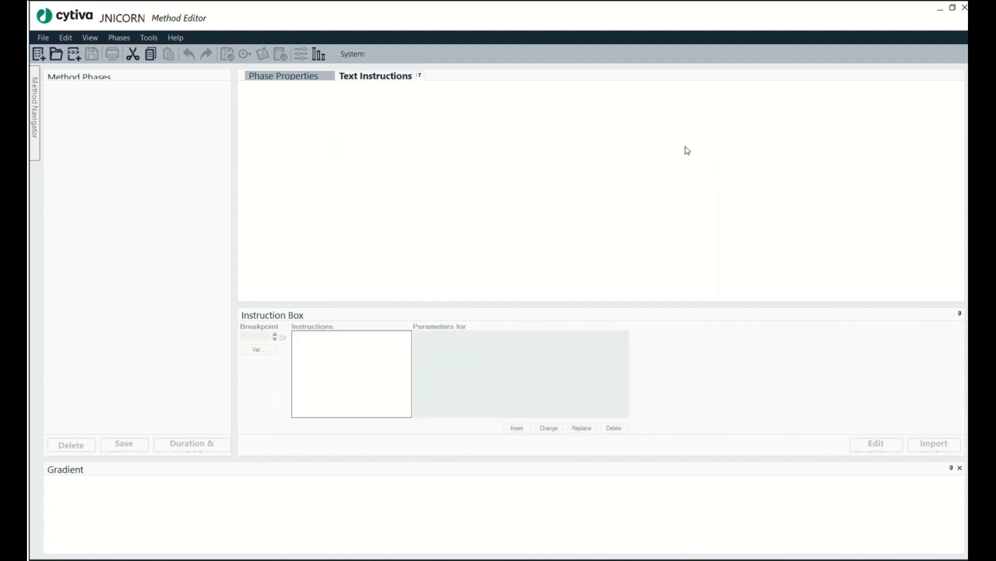
Open the 2D IEX method from Training > Examples via File > Open, loading its phases and instructions.
{"action": "left_click", "coordinate": [29, 37]}
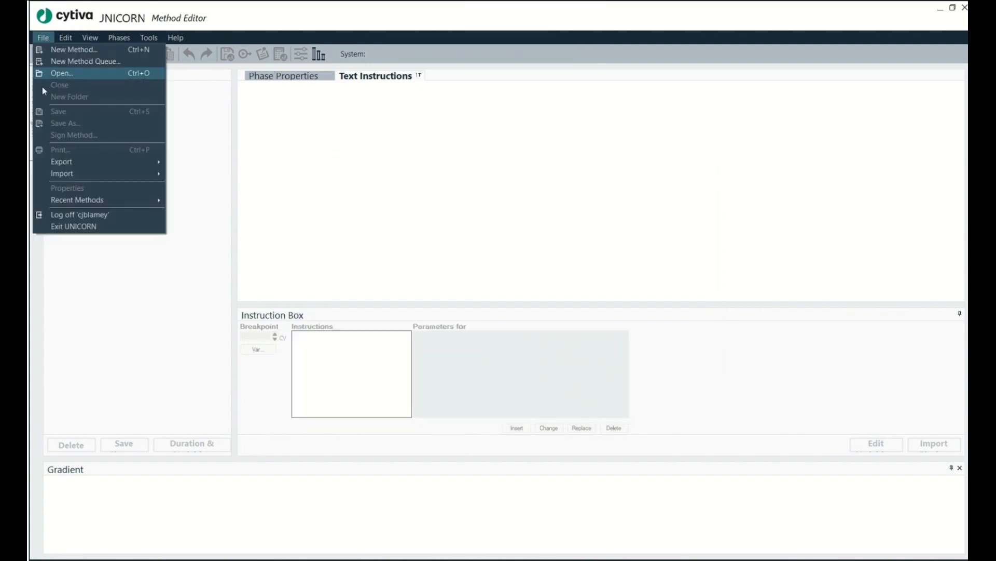
{"action": "mouse_move", "coordinate": [107, 86]}
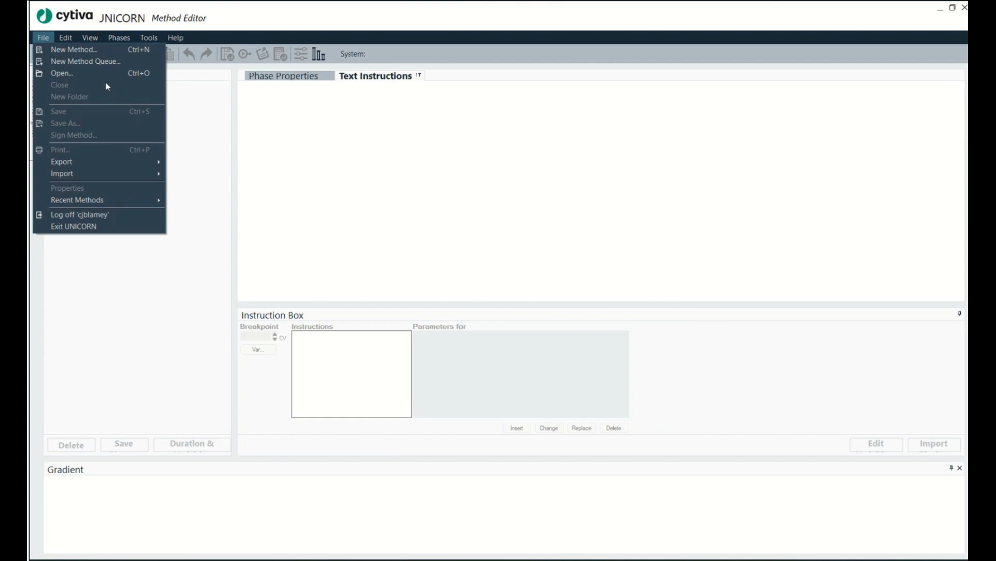
{"action": "left_click", "coordinate": [62, 73]}
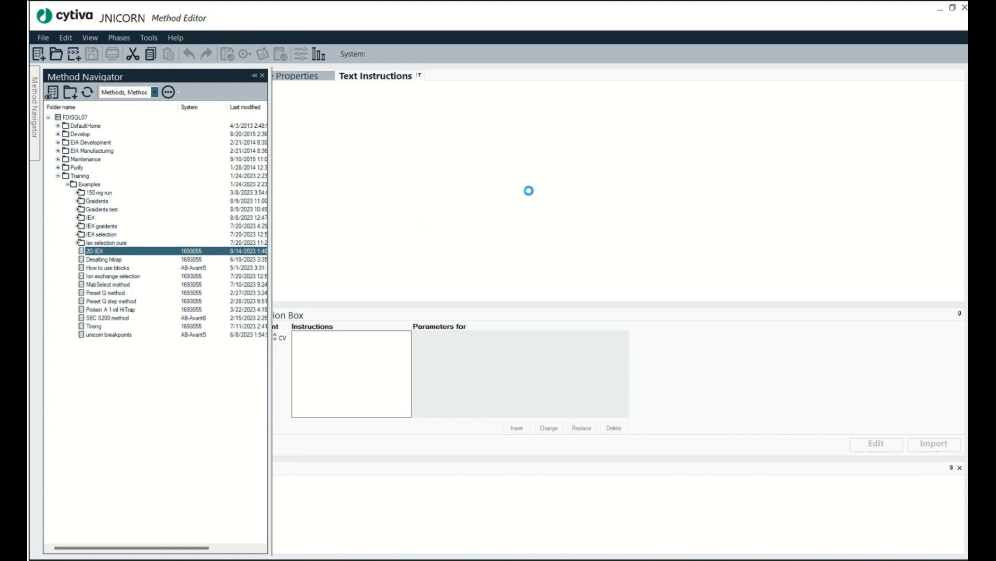
{"action": "double_click", "coordinate": [76, 250]}
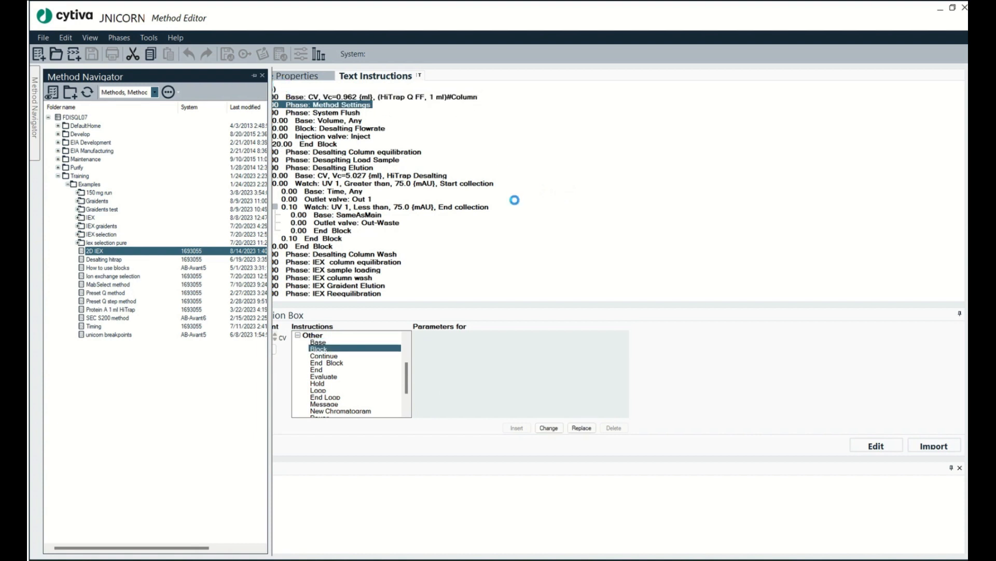
{"action": "double_click", "coordinate": [78, 251]}
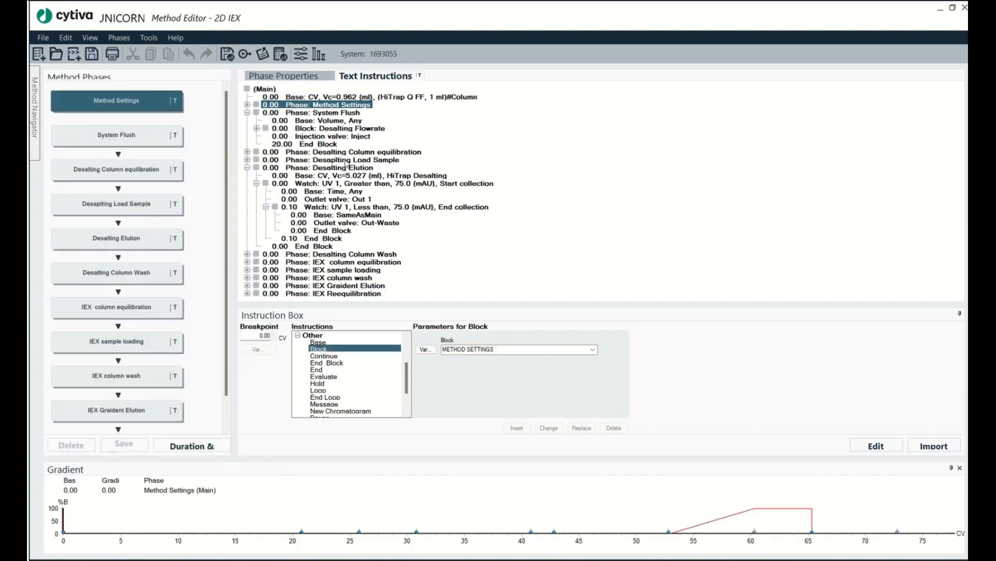
{"action": "mouse_move", "coordinate": [552, 188]}
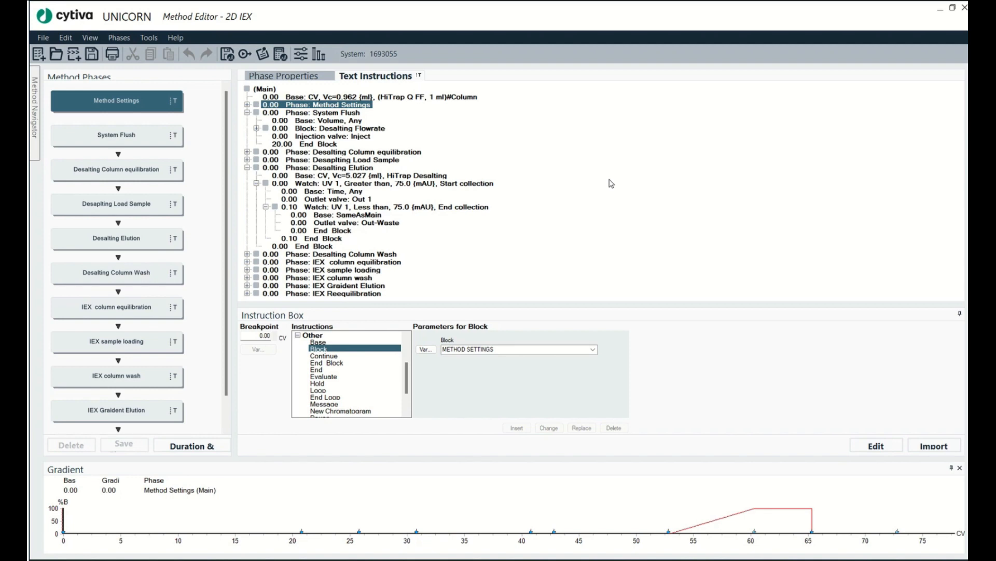
{"action": "mouse_move", "coordinate": [32, 134]}
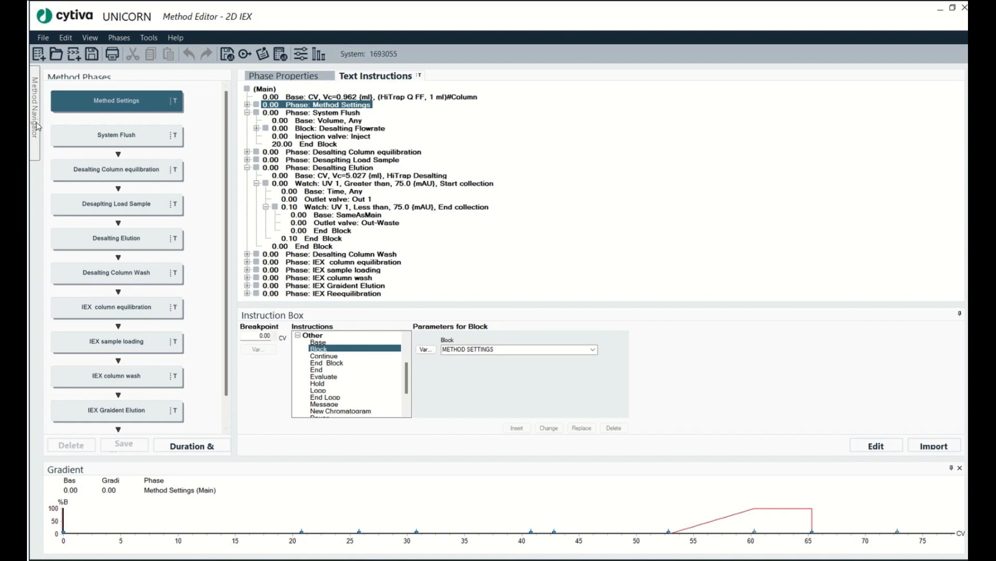
Open the Timing method from Method Navigator and hide the navigator pane.
{"action": "left_click", "coordinate": [32, 114]}
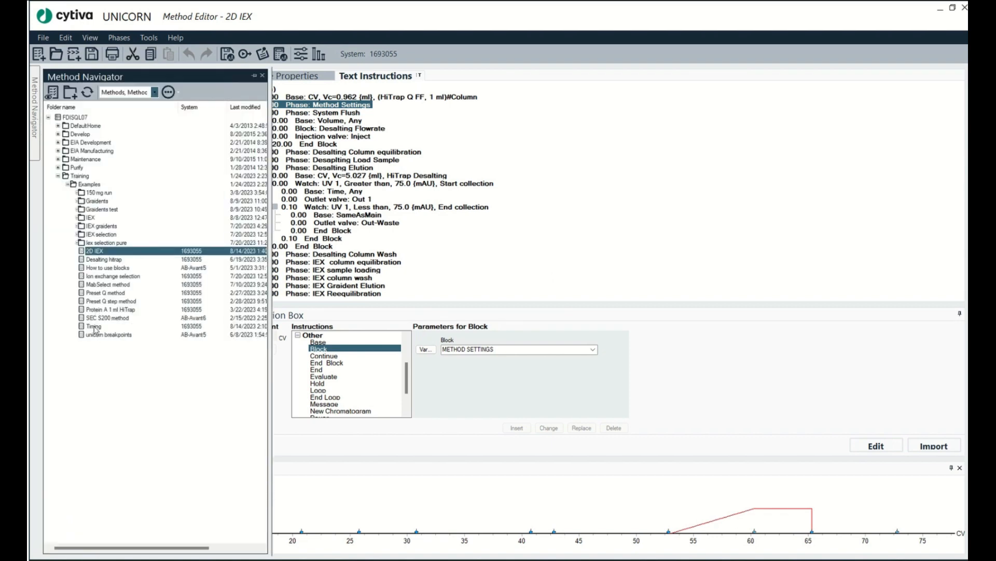
{"action": "left_click", "coordinate": [92, 326]}
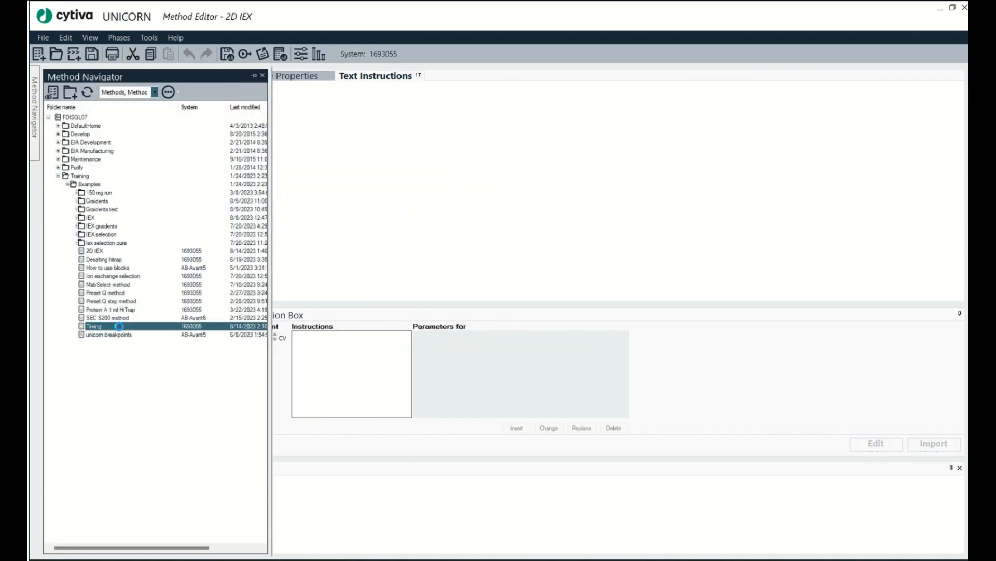
{"action": "double_click", "coordinate": [94, 325]}
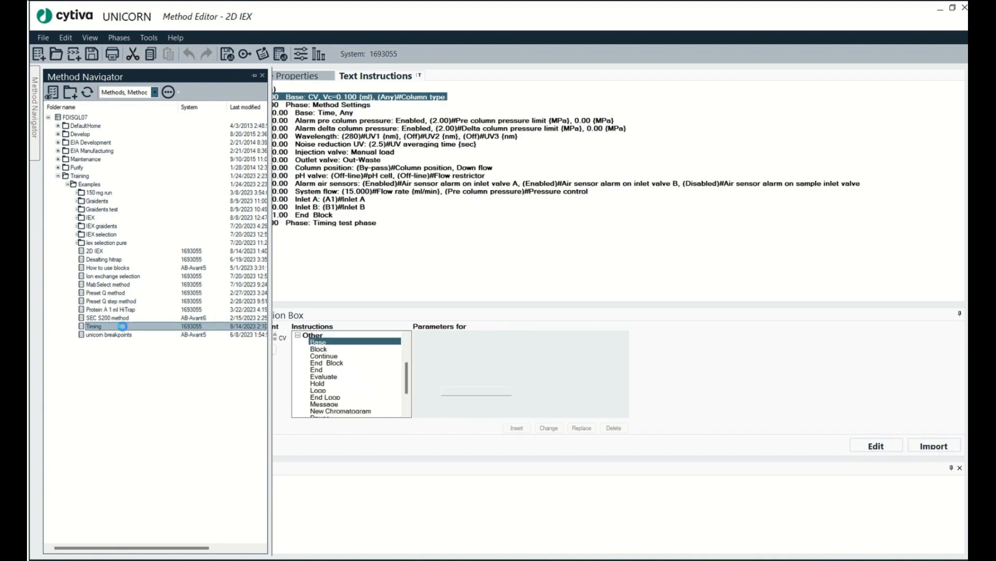
{"action": "left_click", "coordinate": [318, 349]}
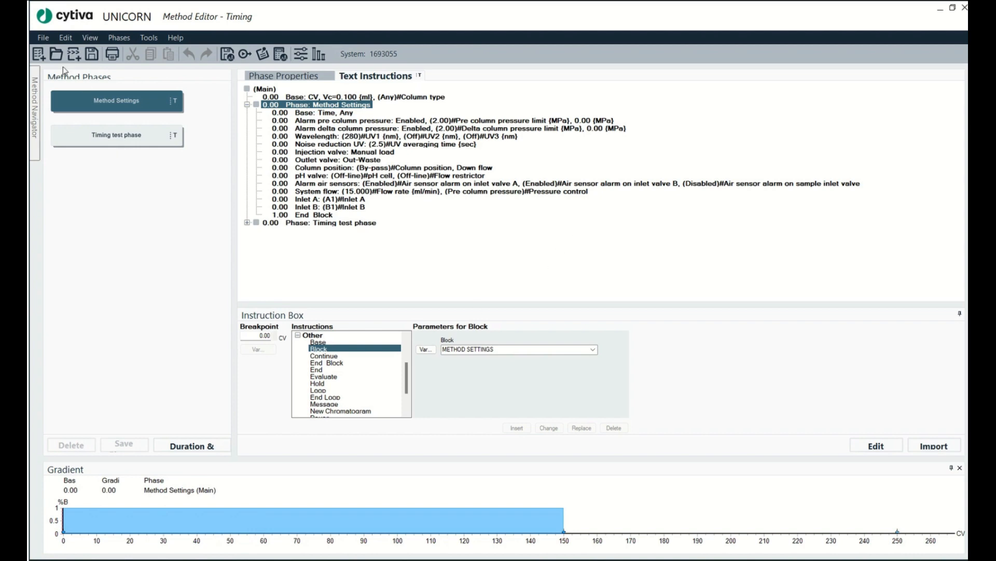
{"action": "left_click", "coordinate": [44, 37]}
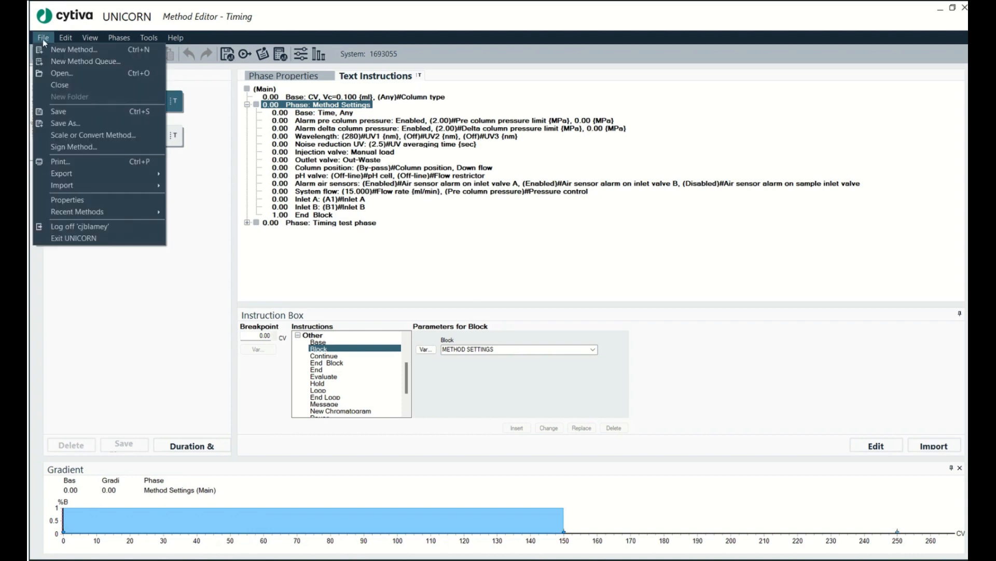
{"action": "mouse_move", "coordinate": [67, 154]}
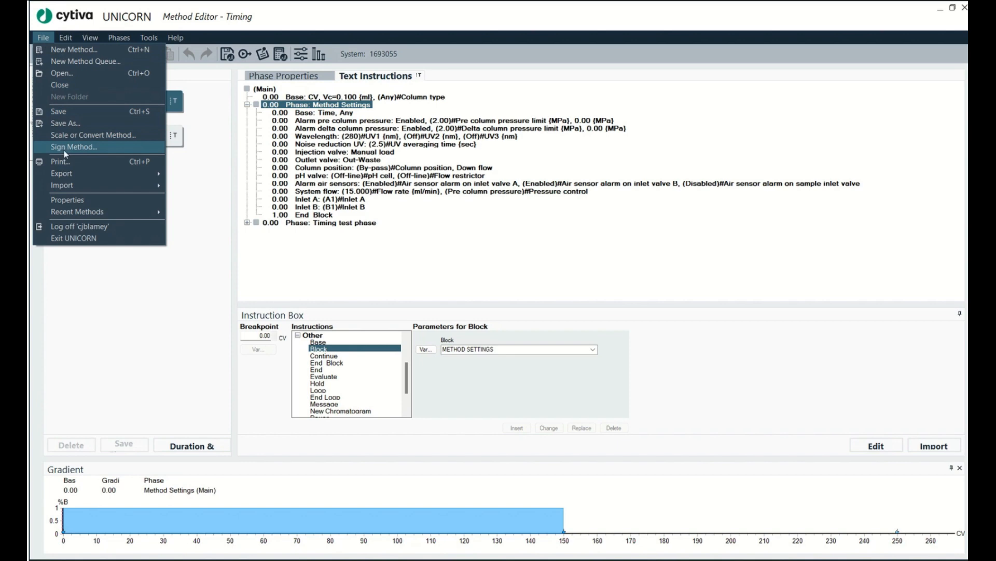
{"action": "left_click", "coordinate": [73, 147]}
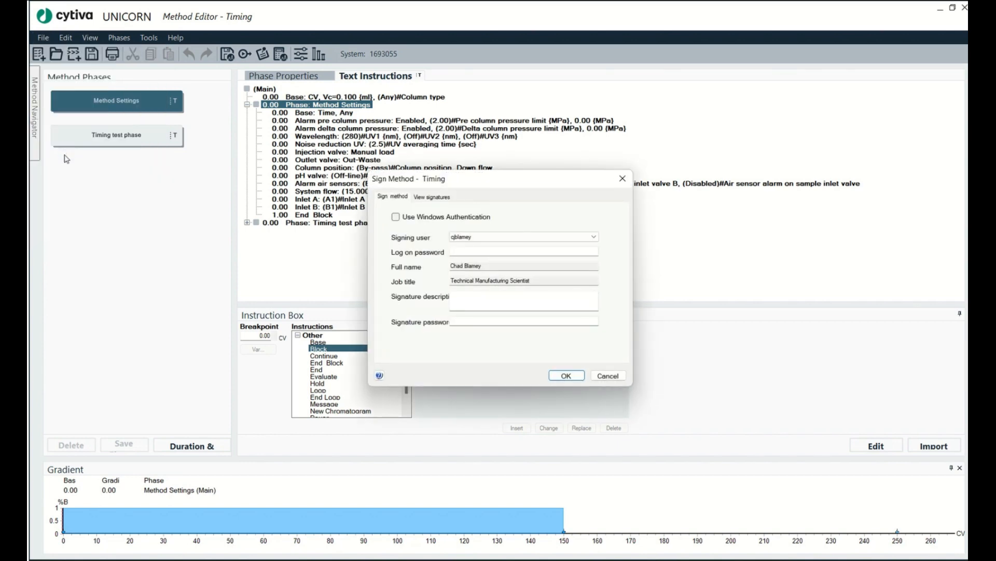
{"action": "left_click", "coordinate": [490, 251]}
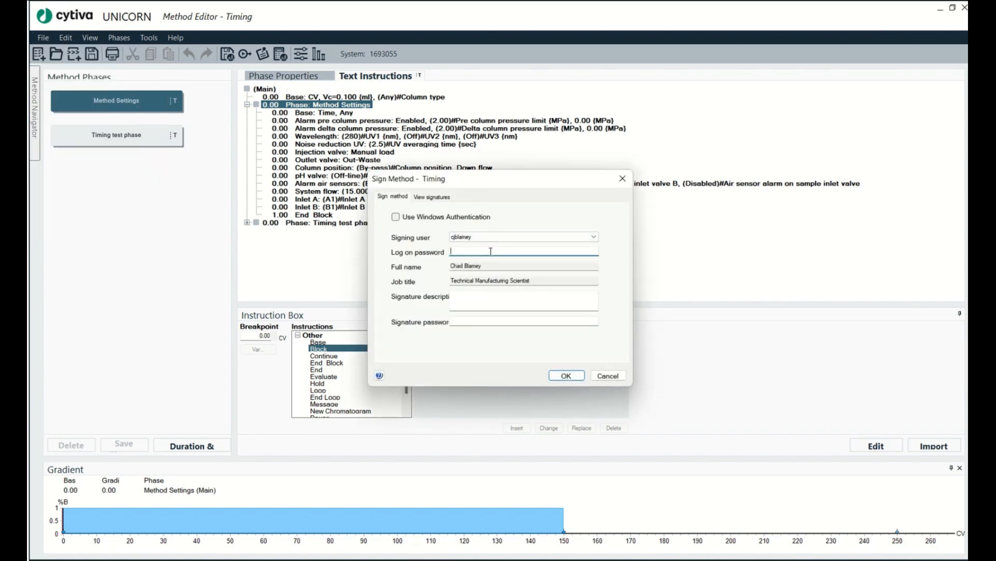
{"action": "type", "text": "1"}
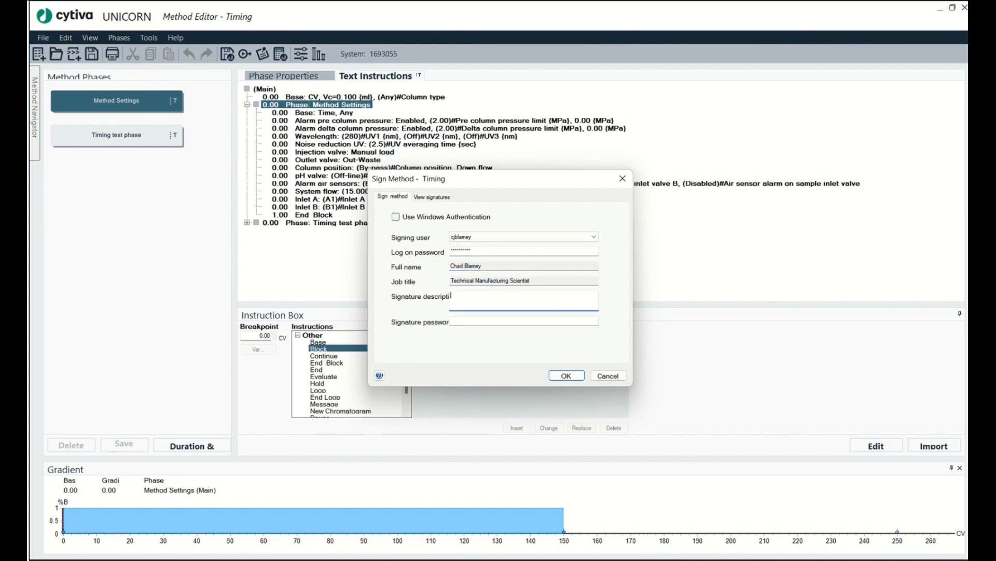
{"action": "type", "text": "Done"}
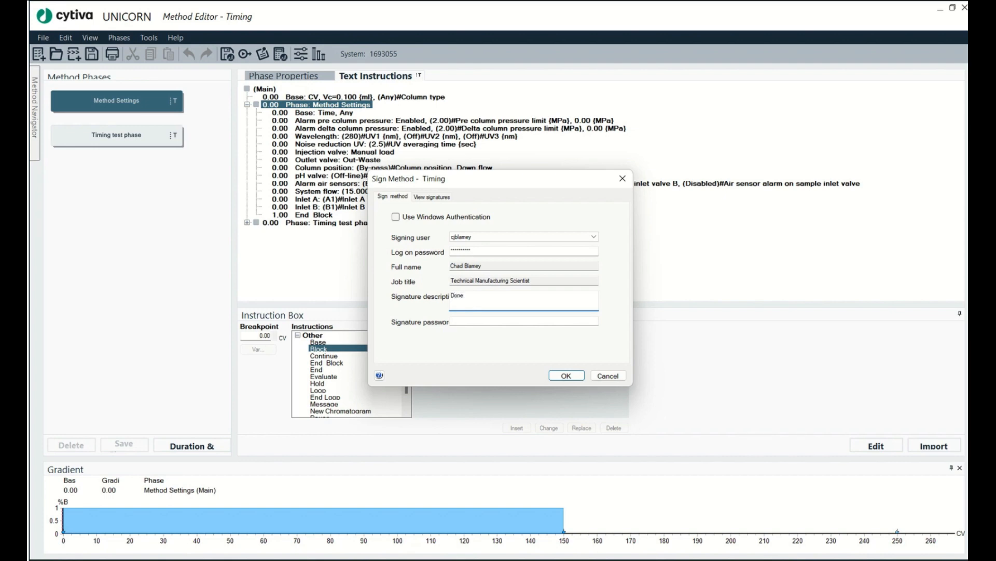
{"action": "type", "text": "1"}
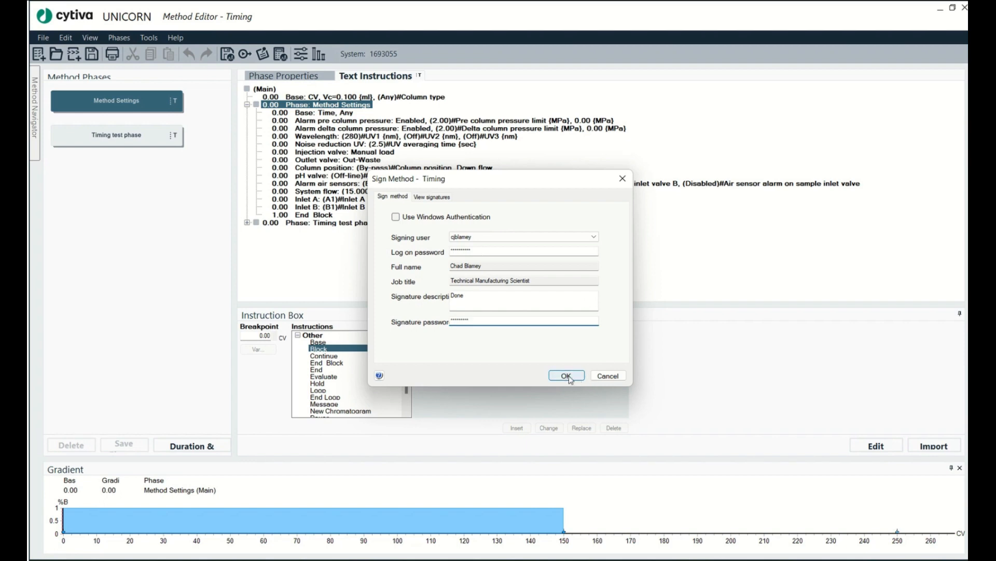
{"action": "left_click", "coordinate": [566, 376]}
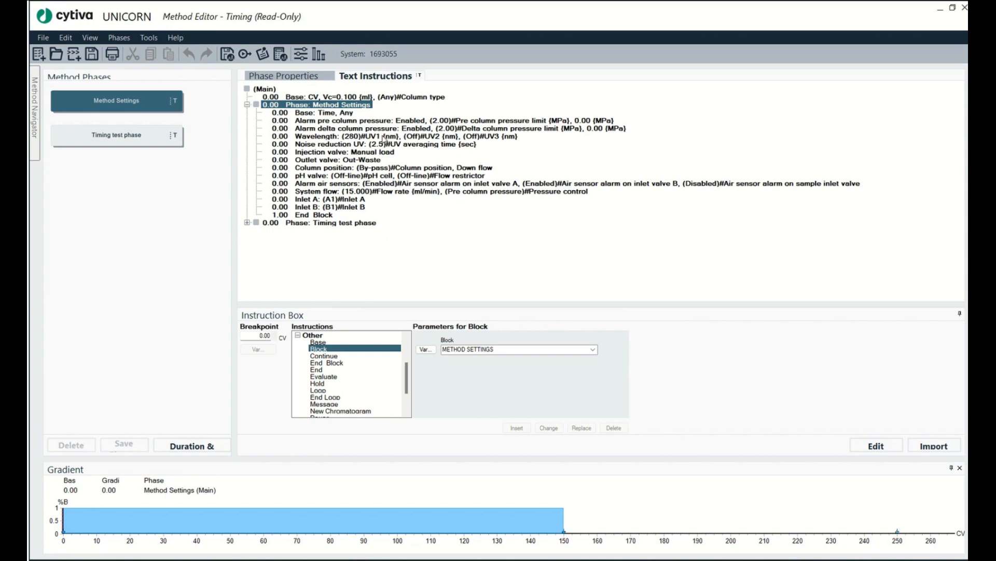
{"action": "mouse_move", "coordinate": [242, 10]}
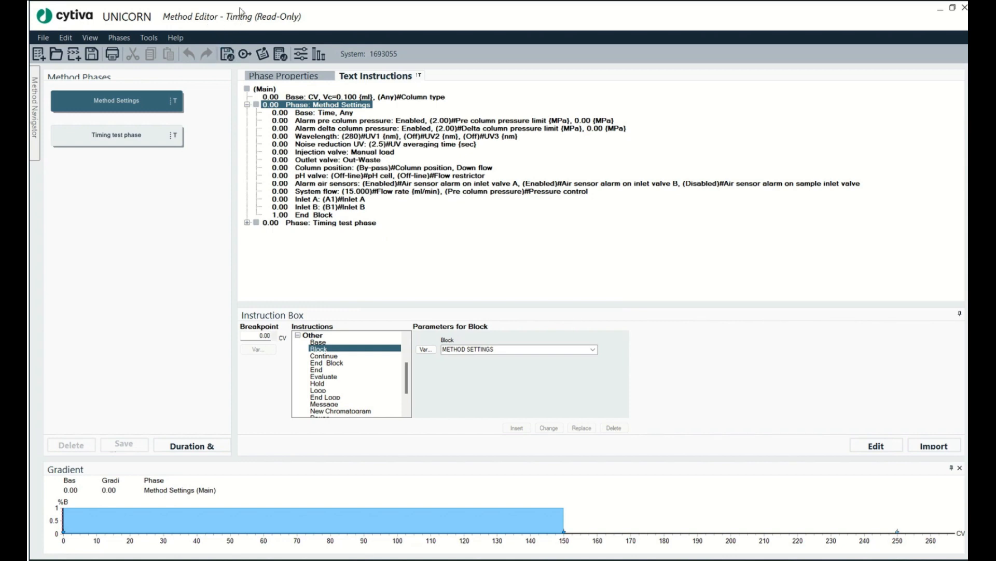
{"action": "mouse_move", "coordinate": [260, 32]}
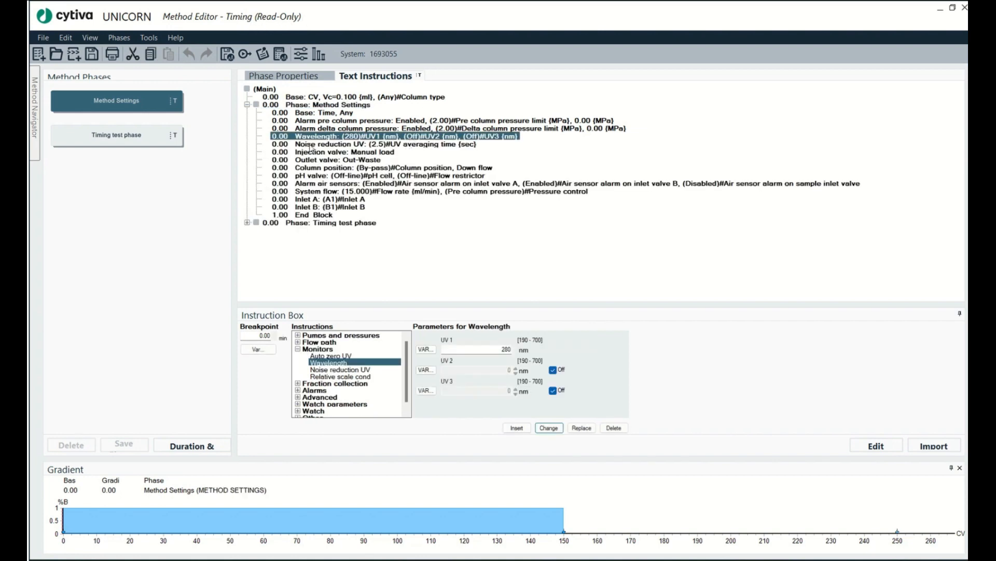
Set the Wavelength instruction's UV 1 value to 300 nm and apply the change.
{"action": "left_click", "coordinate": [483, 349]}
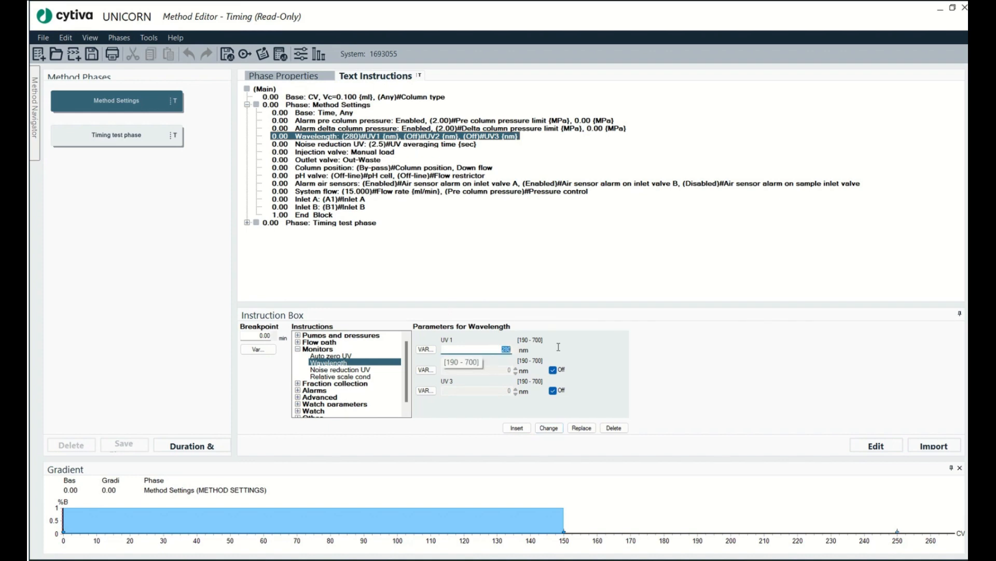
{"action": "type", "text": "300"}
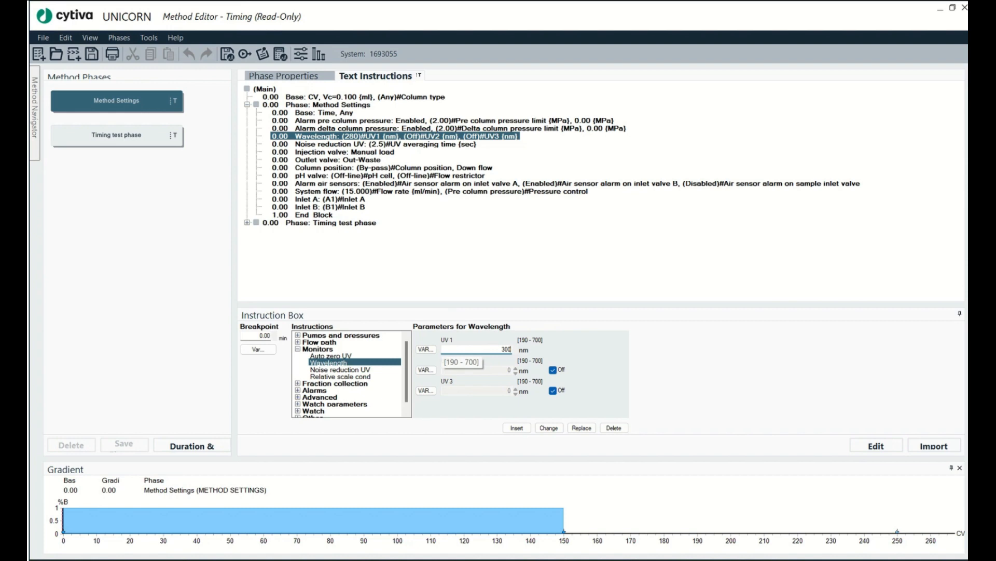
{"action": "left_click", "coordinate": [548, 427]}
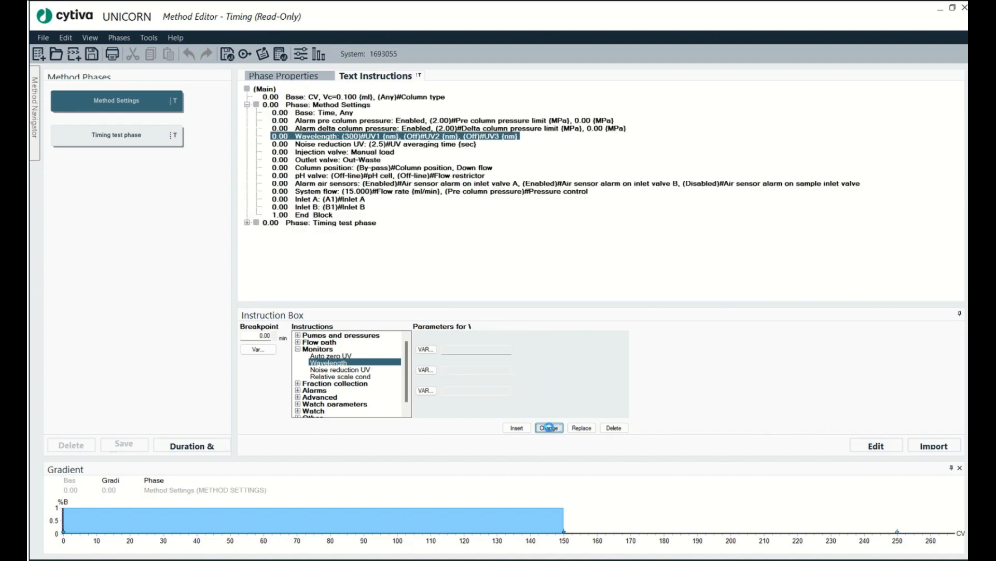
{"action": "left_click", "coordinate": [549, 428]}
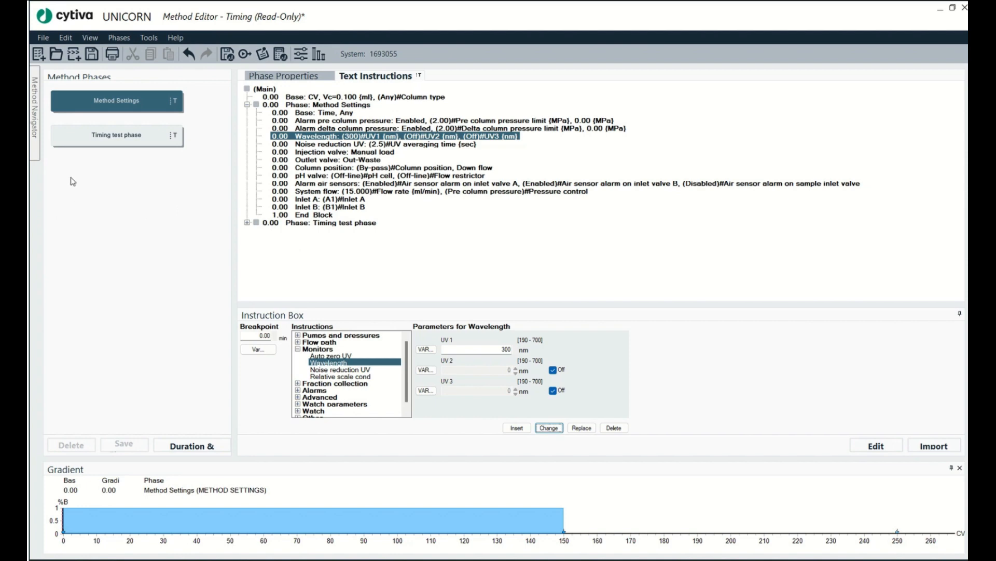
{"action": "mouse_move", "coordinate": [162, 85]}
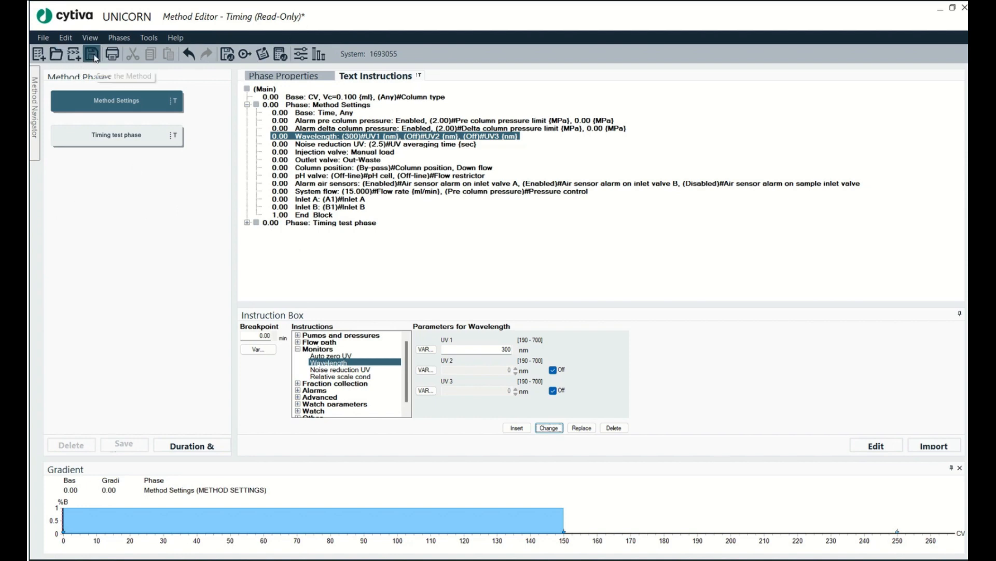
Try to save over the existing Timing method and acknowledge the read-only save error.
{"action": "left_click", "coordinate": [91, 54]}
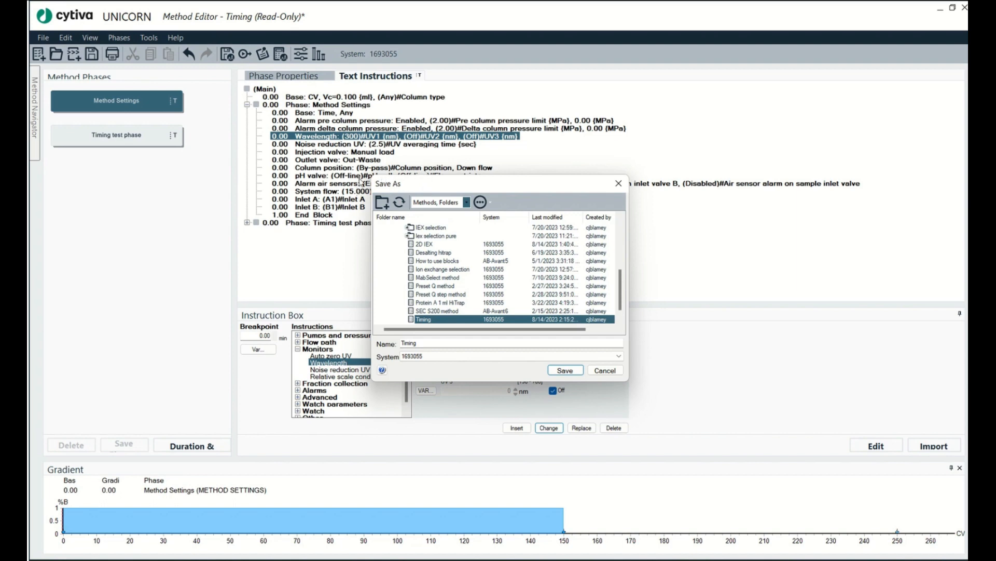
{"action": "left_click", "coordinate": [465, 342]}
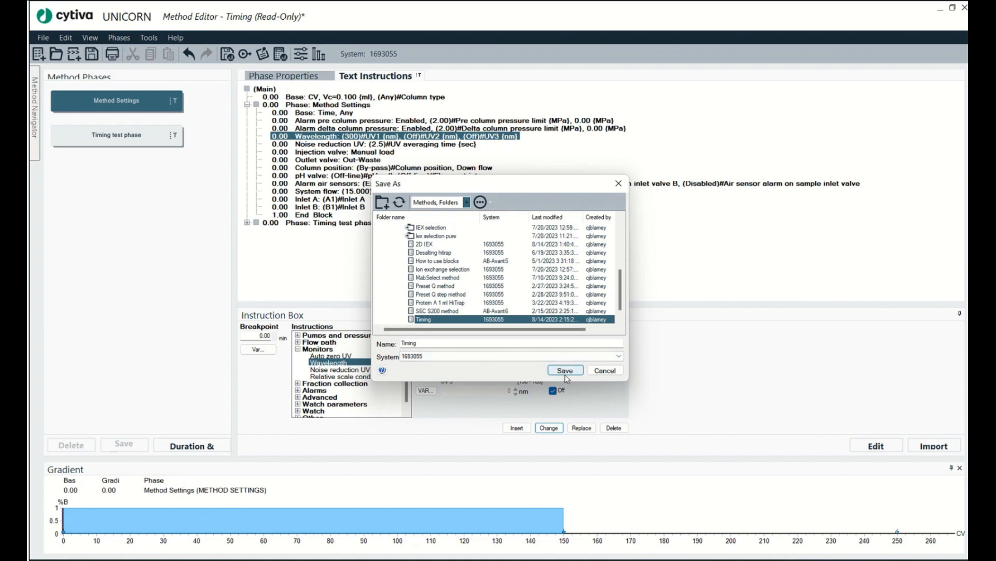
{"action": "left_click", "coordinate": [566, 369]}
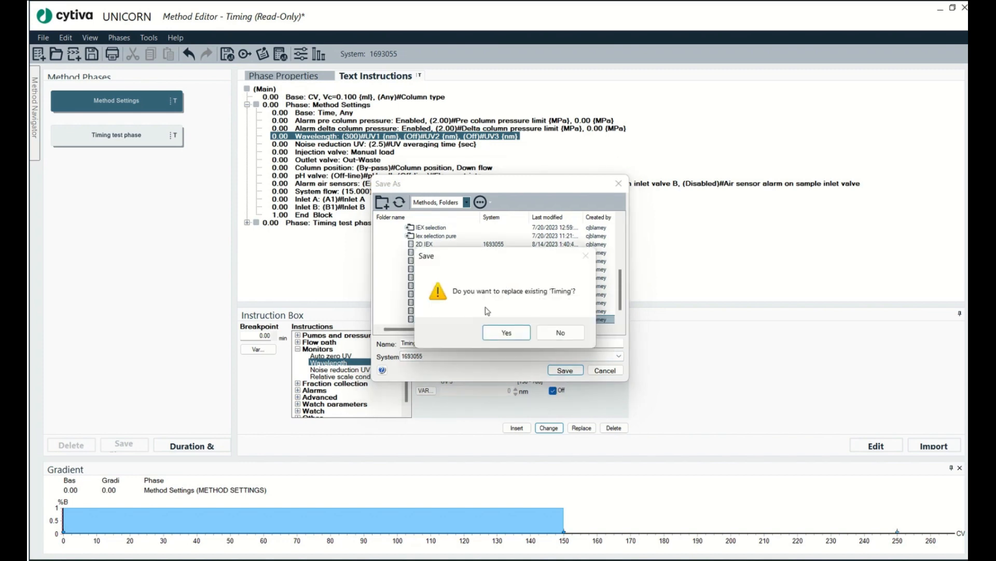
{"action": "left_click", "coordinate": [506, 333]}
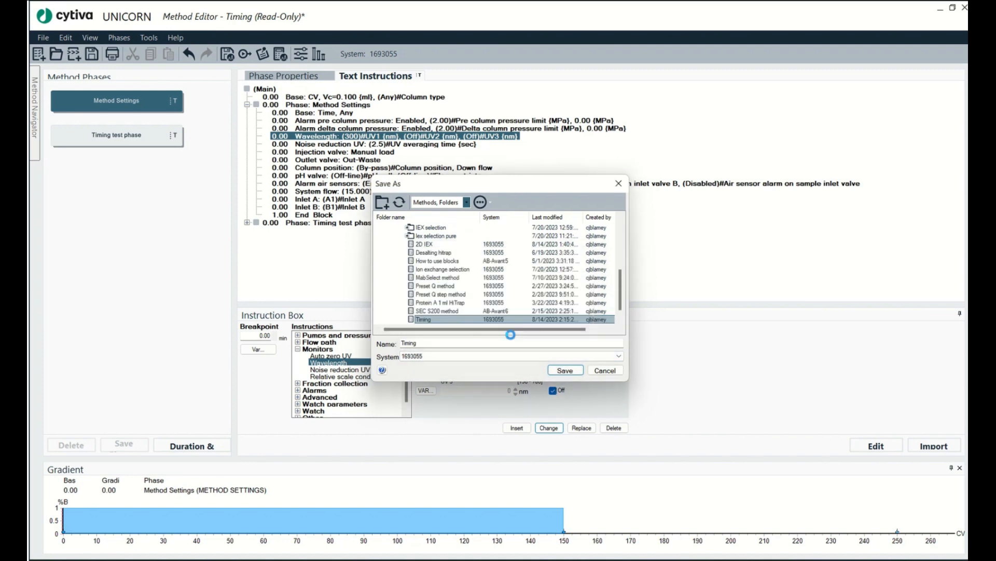
{"action": "left_click", "coordinate": [565, 370]}
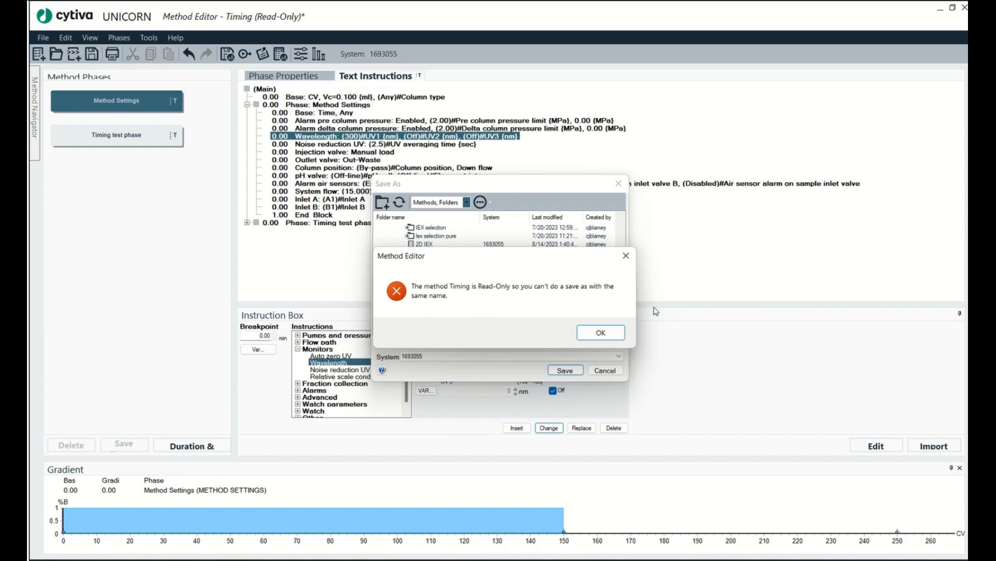
{"action": "left_click", "coordinate": [600, 332]}
{"action": "type", "text": "Timing 300"}
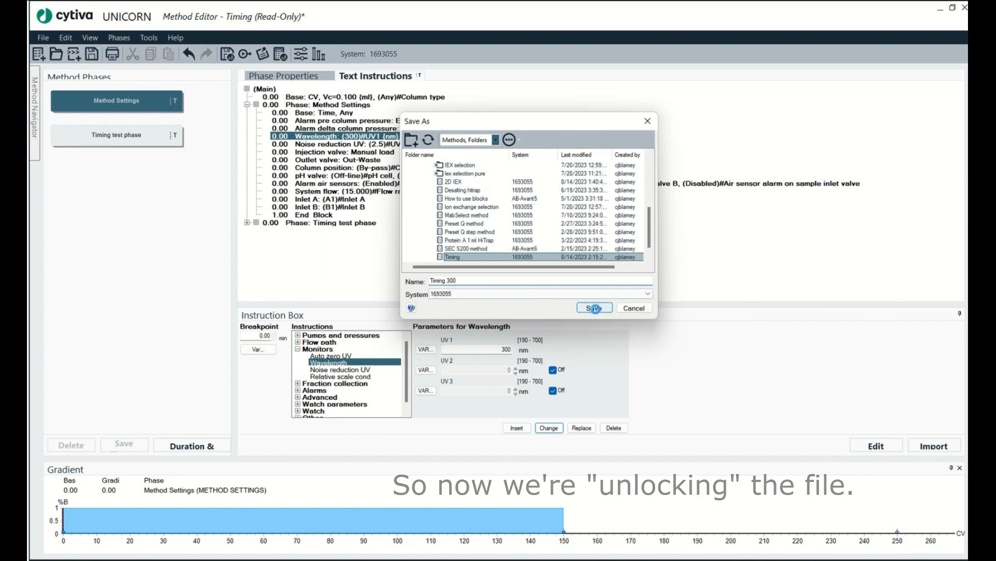
Save the method as an editable copy named Timing 300.
{"action": "left_click", "coordinate": [594, 307]}
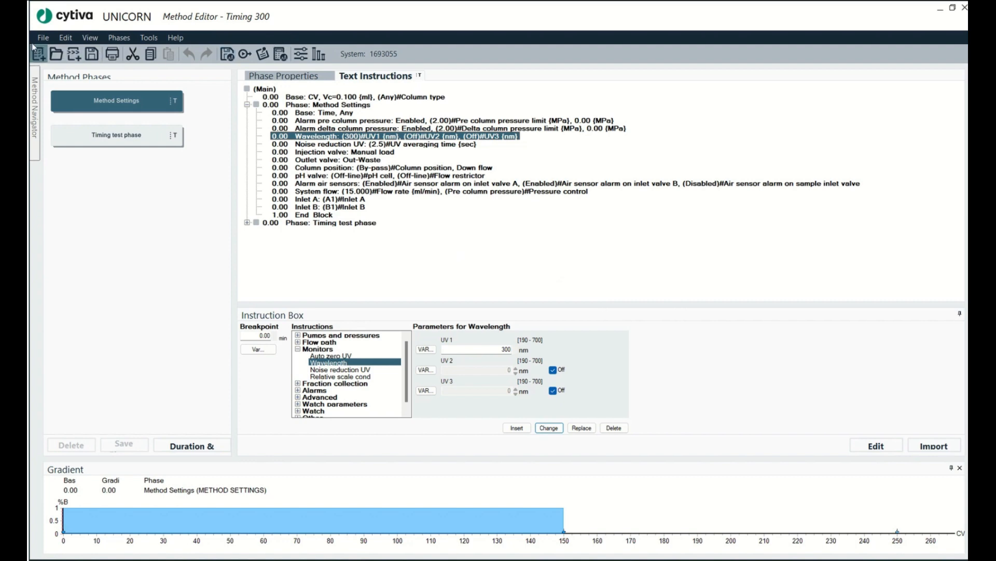
Close the open method and permanently delete the original signed Timing method from the list.
{"action": "left_click", "coordinate": [28, 37]}
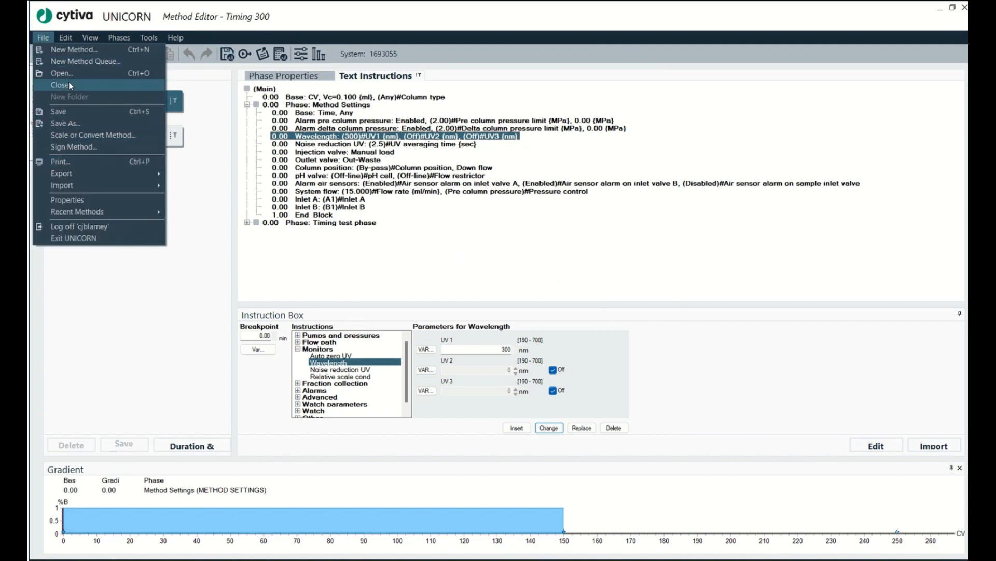
{"action": "left_click", "coordinate": [57, 85]}
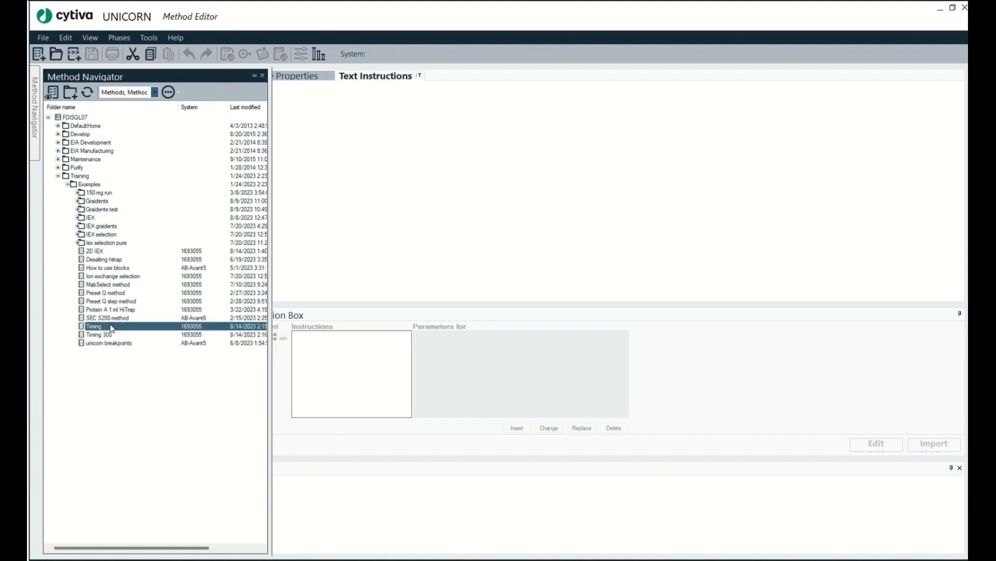
{"action": "left_click", "coordinate": [104, 334]}
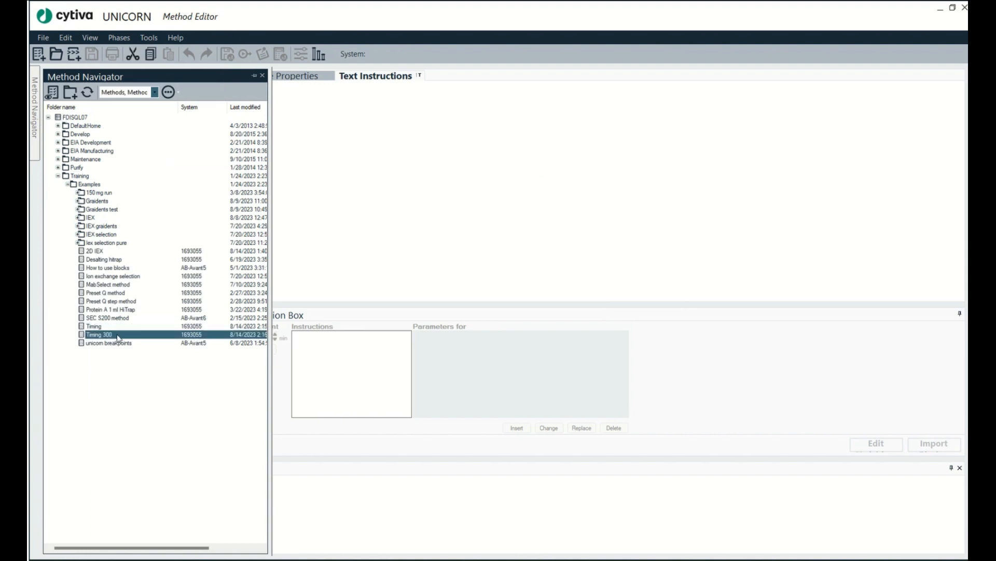
{"action": "left_click", "coordinate": [85, 325]}
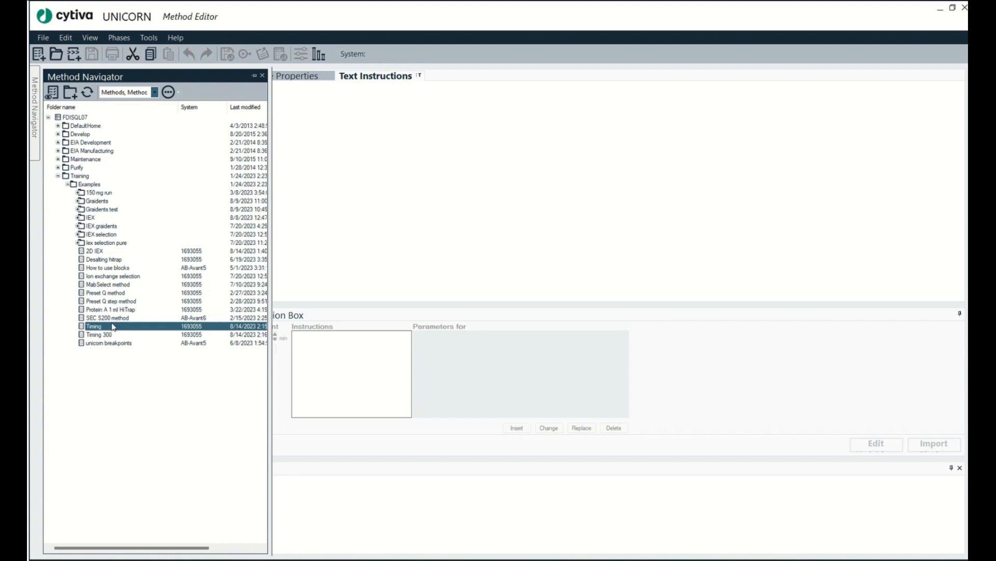
{"action": "left_click", "coordinate": [91, 335]}
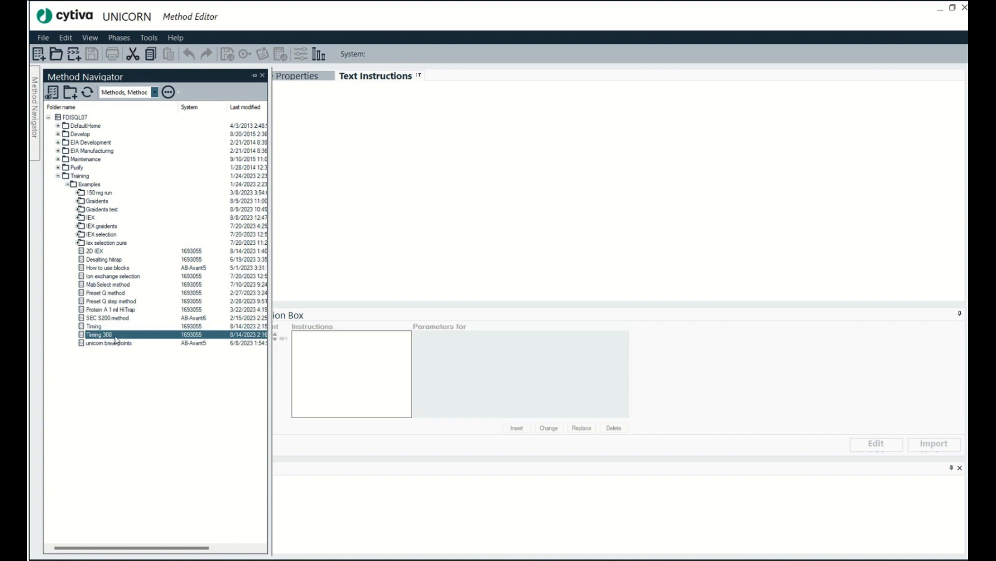
{"action": "right_click", "coordinate": [93, 325]}
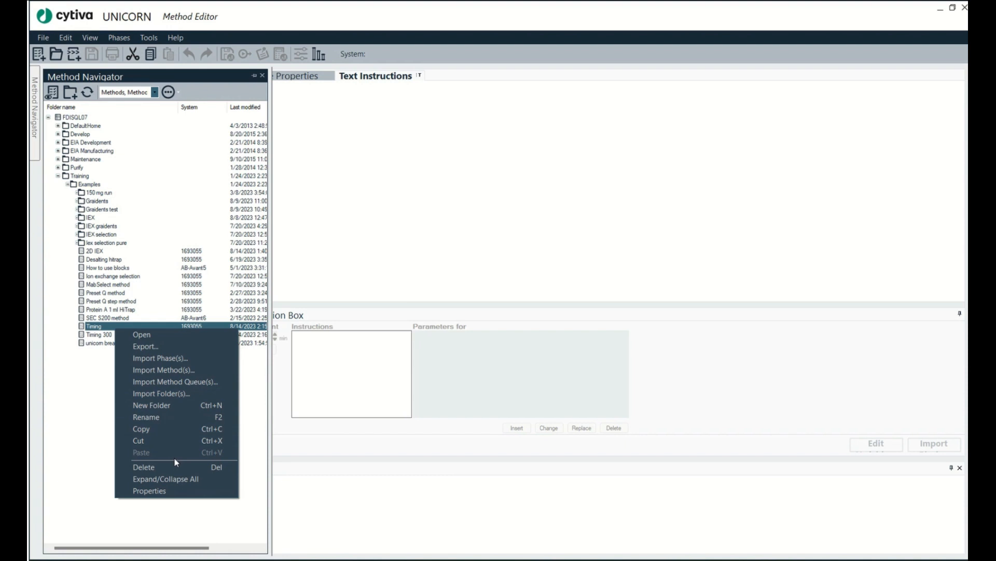
{"action": "left_click", "coordinate": [144, 467]}
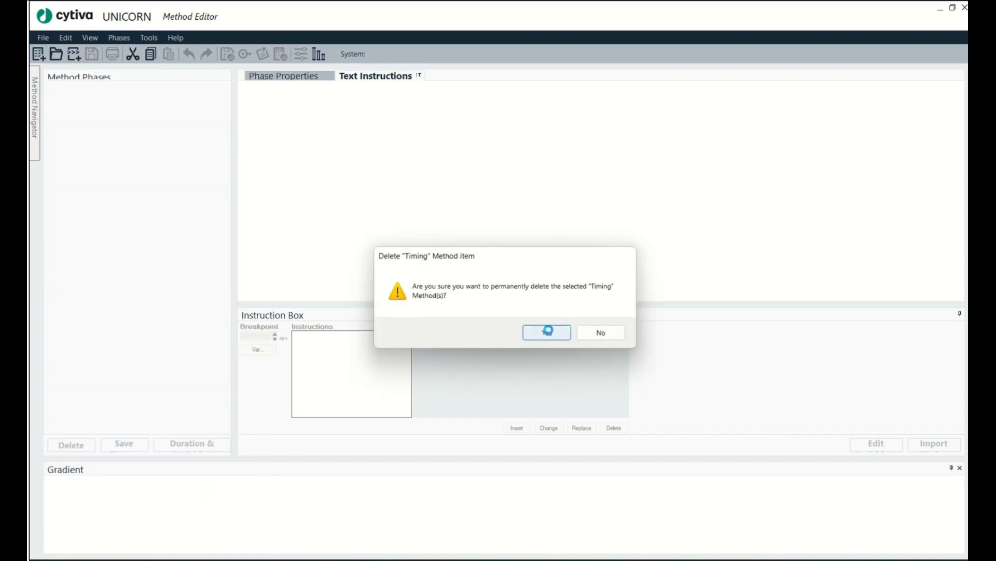
{"action": "left_click", "coordinate": [546, 332]}
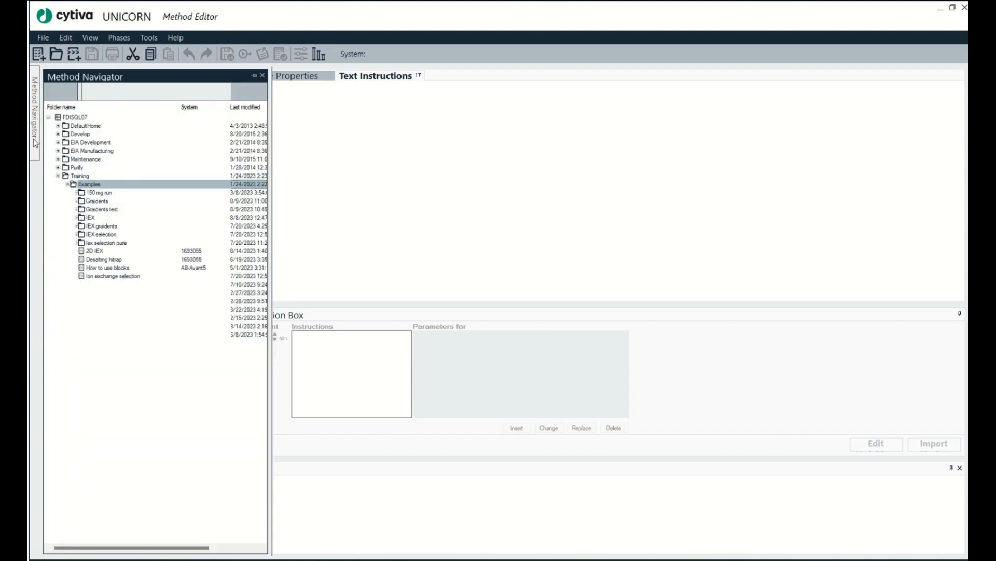
Rename the Timing 300 copy to Timing.
{"action": "right_click", "coordinate": [83, 325]}
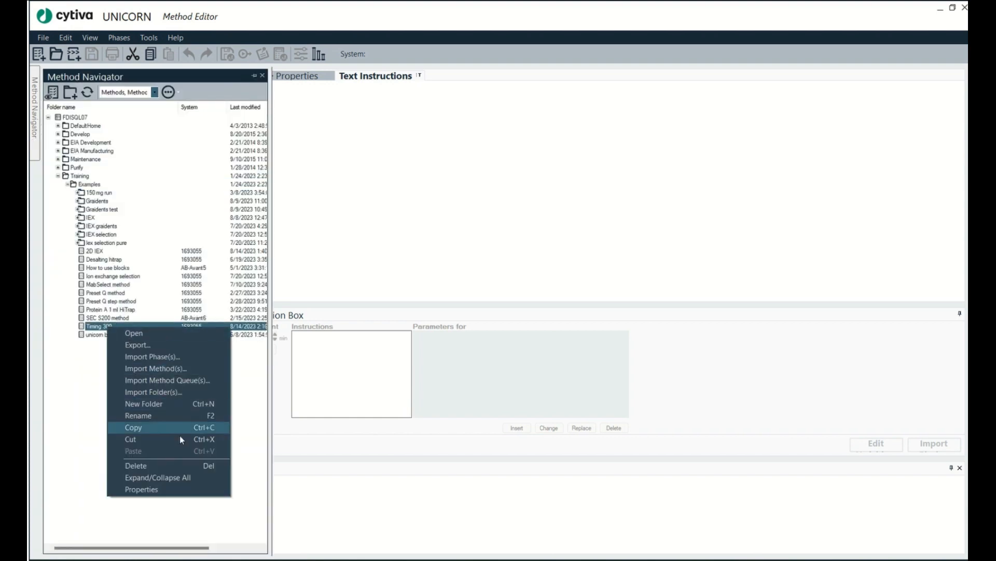
{"action": "left_click", "coordinate": [138, 415]}
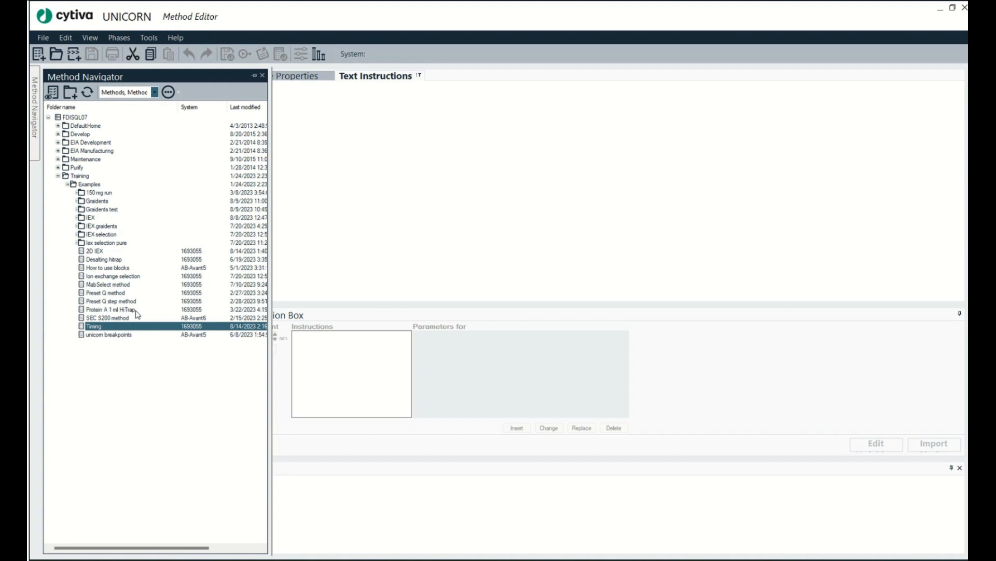
{"action": "mouse_move", "coordinate": [369, 476]}
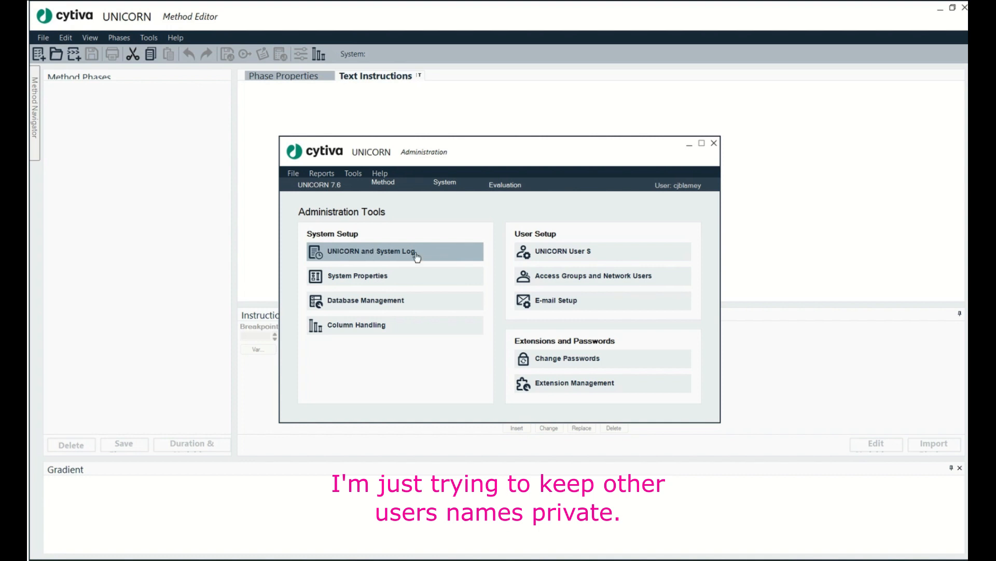
{"action": "mouse_move", "coordinate": [354, 222]}
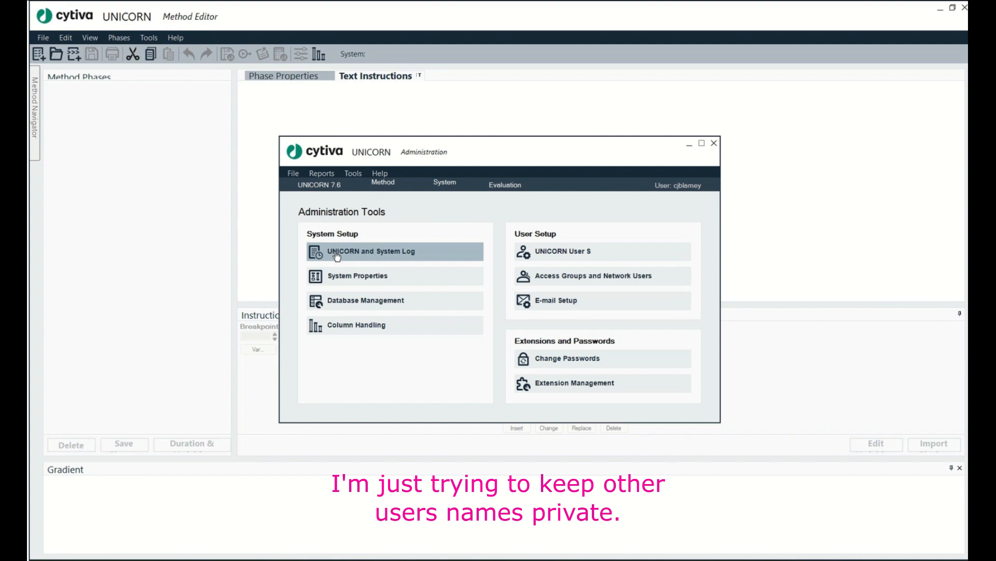
{"action": "mouse_move", "coordinate": [372, 239]}
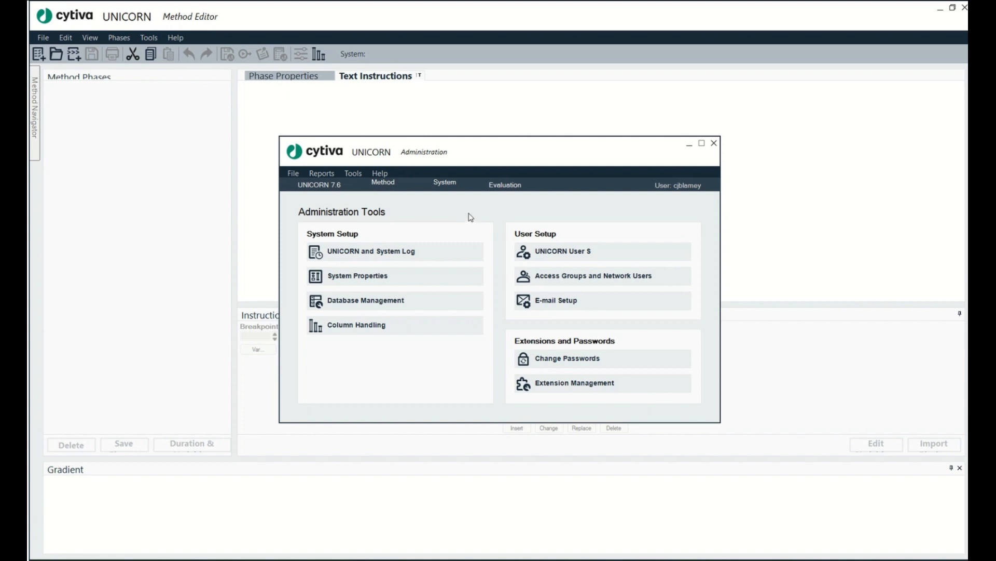
{"action": "mouse_move", "coordinate": [285, 259]}
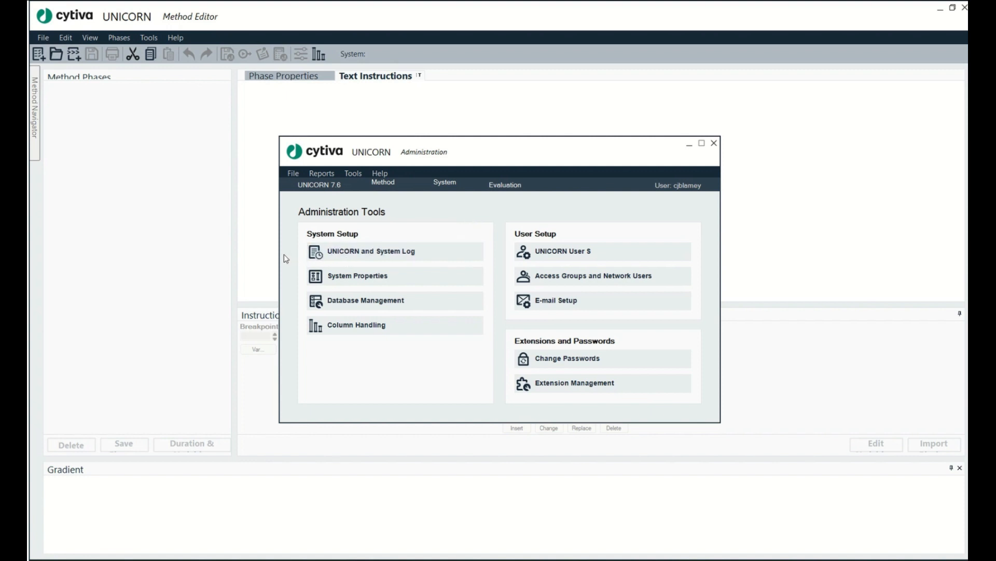
{"action": "mouse_move", "coordinate": [396, 253]}
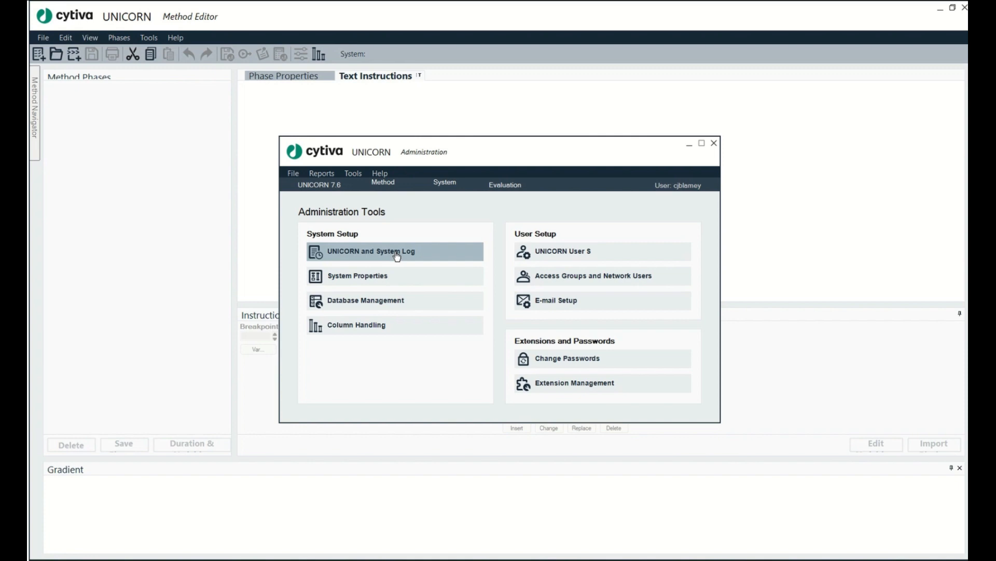
{"action": "mouse_move", "coordinate": [315, 205]}
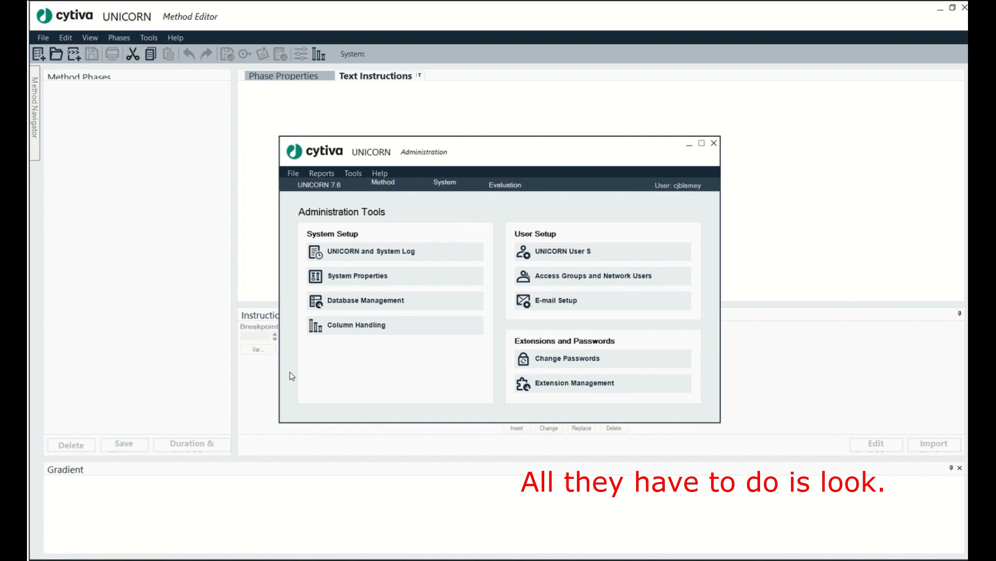
{"action": "mouse_move", "coordinate": [611, 191]}
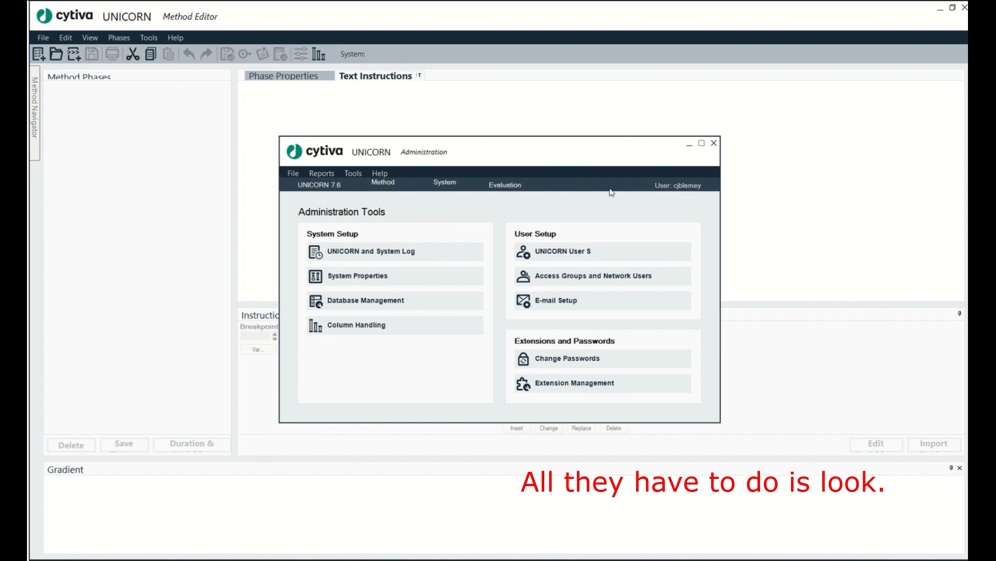
{"action": "mouse_move", "coordinate": [566, 230]}
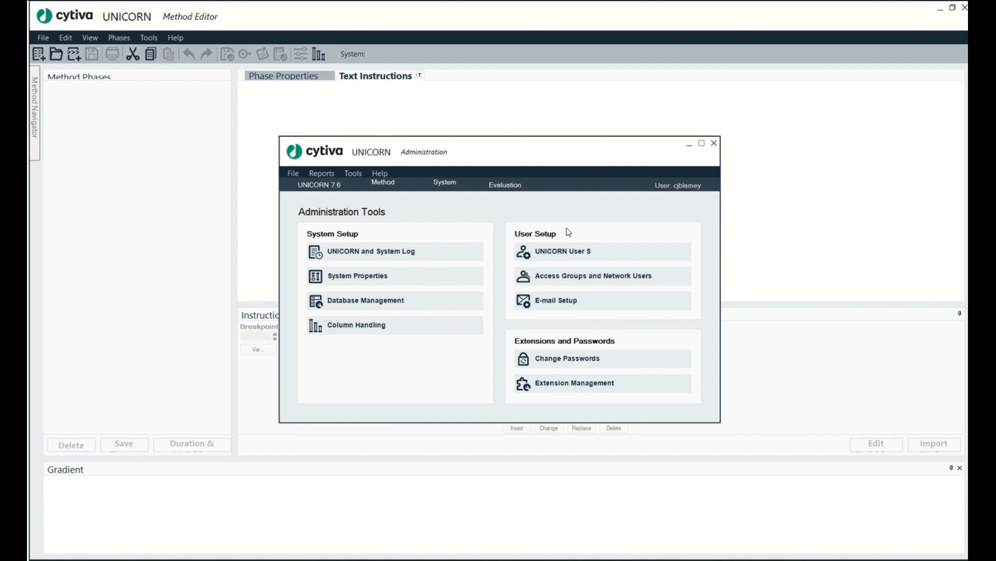
{"action": "mouse_move", "coordinate": [733, 154]}
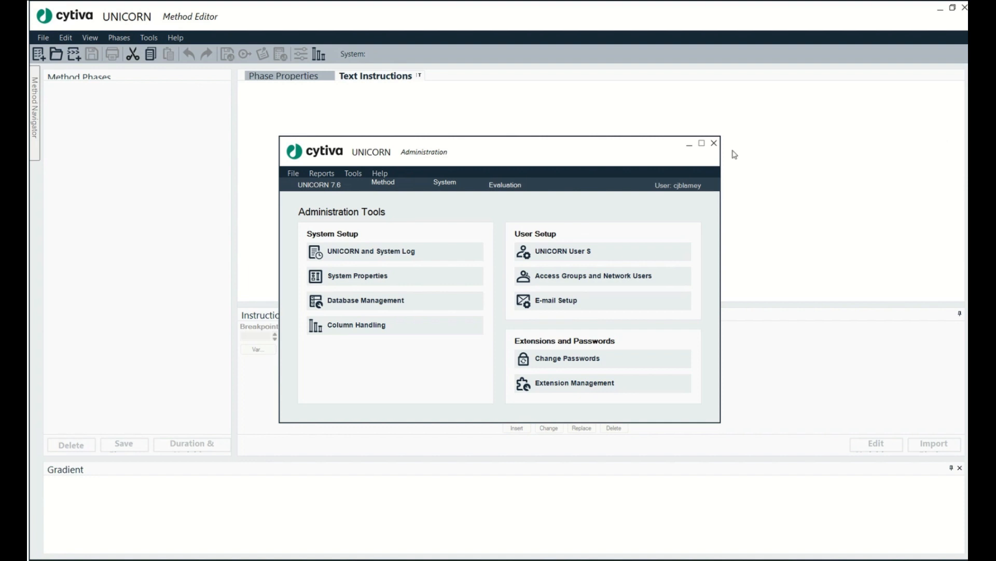
{"action": "left_click", "coordinate": [714, 142]}
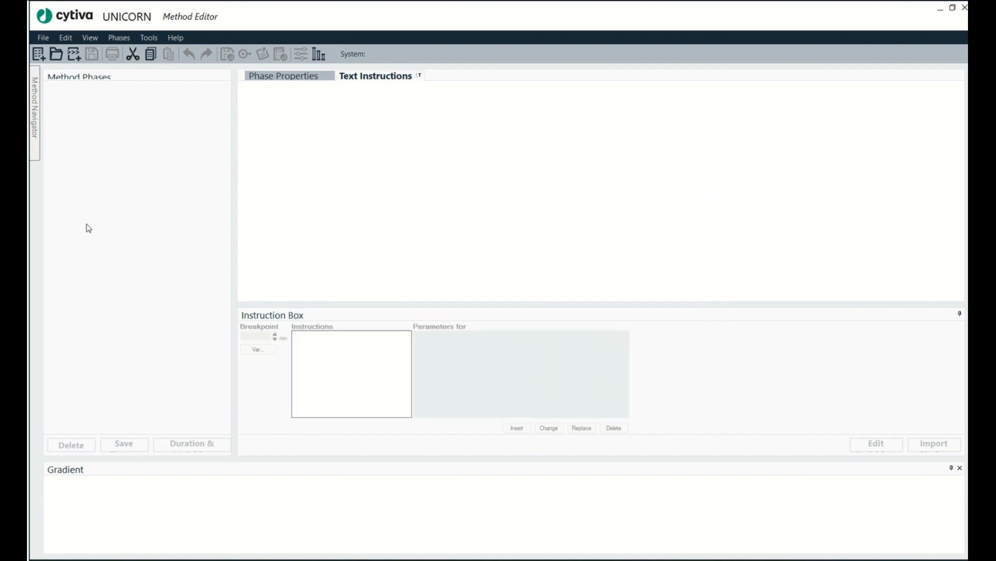